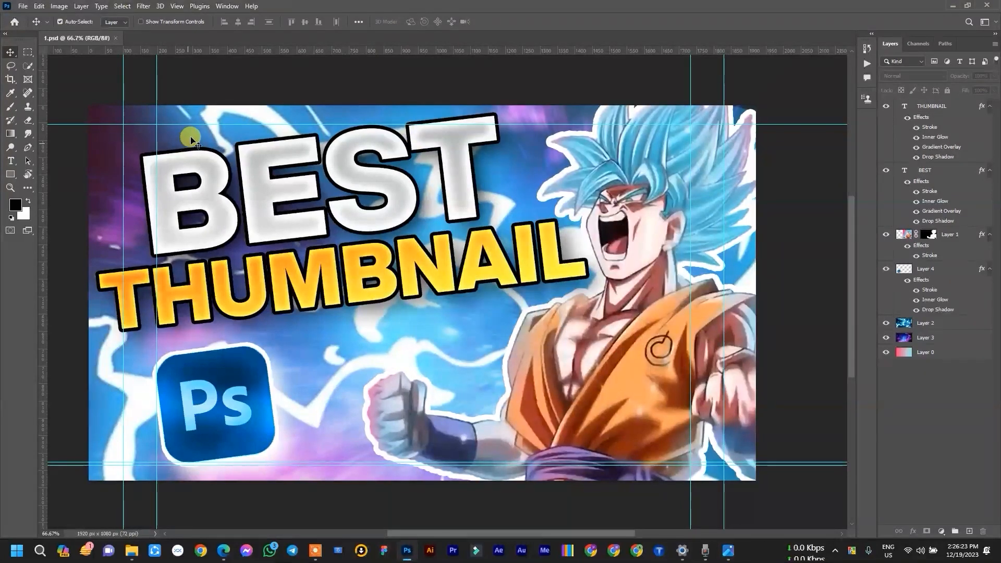
- Start a new document and show the Film & Video presets for HDTV 1080p
left_click(22, 6)
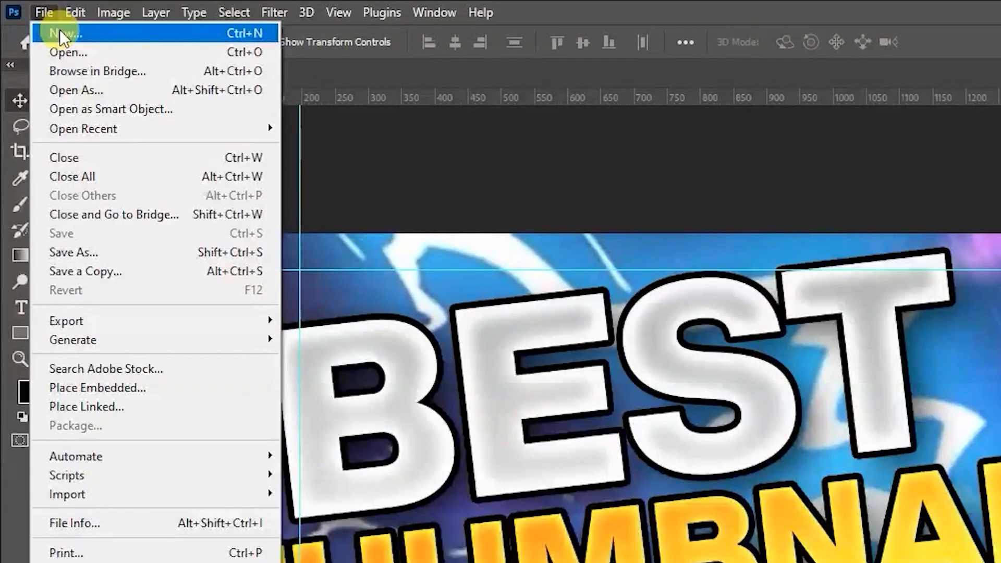
left_click(59, 34)
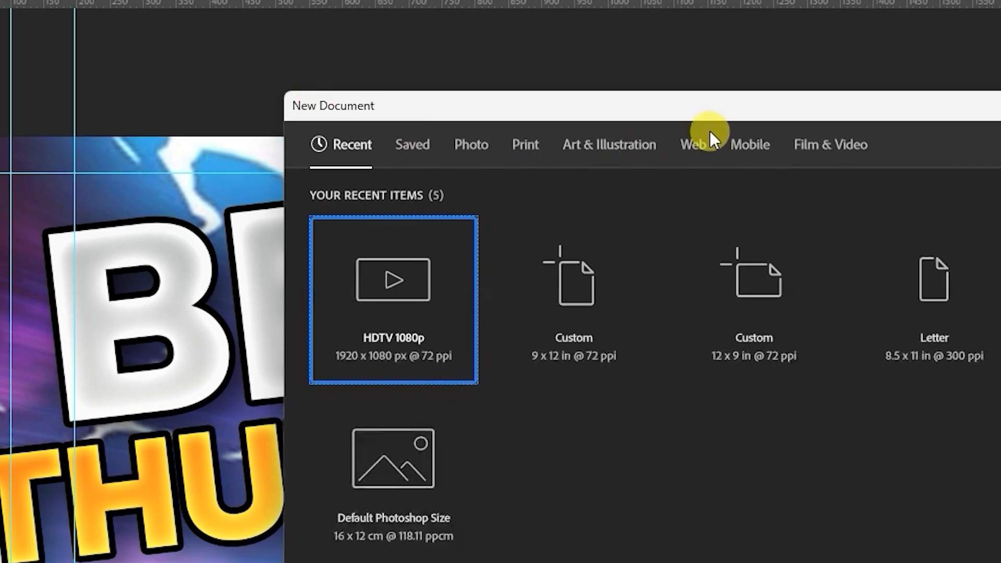
left_click(830, 144)
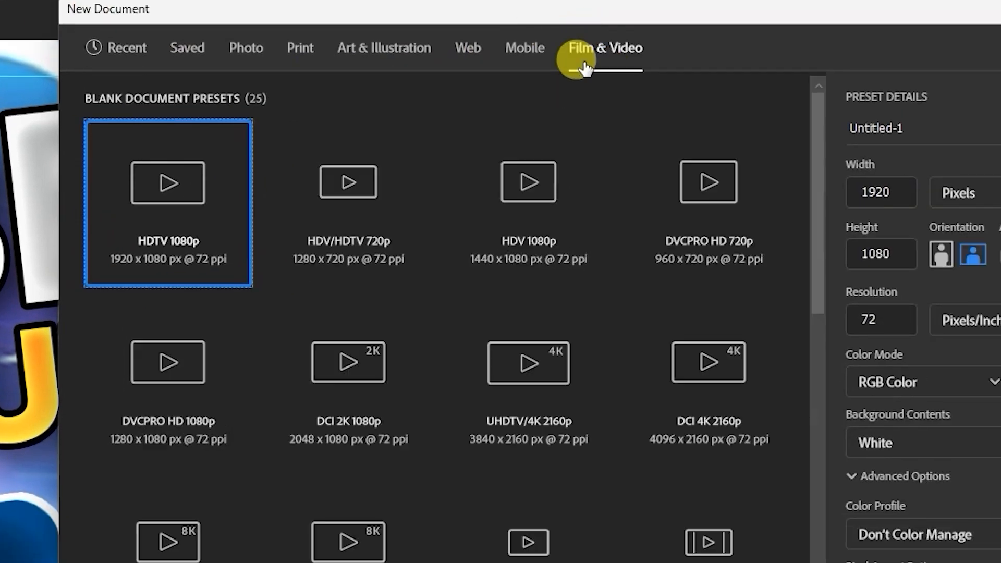
mouse_move(198, 249)
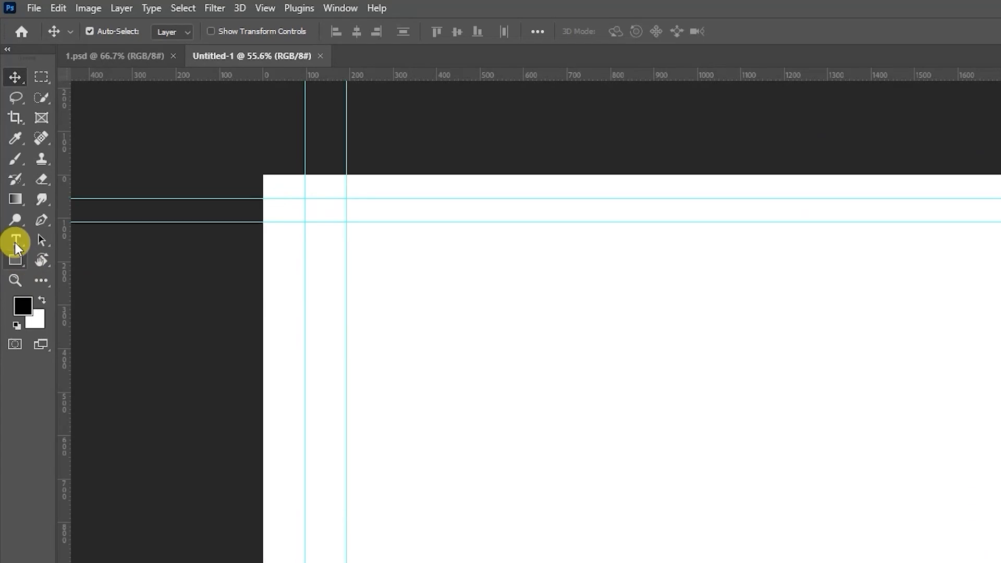
- Set the Gradient Tool's gradient to run from pink to light blue
left_click(15, 199)
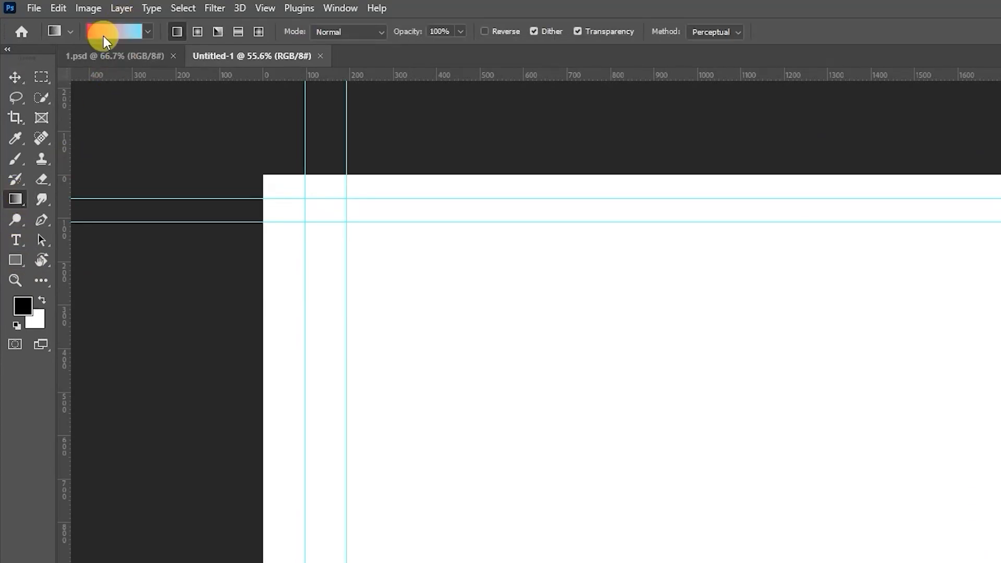
left_click(112, 31)
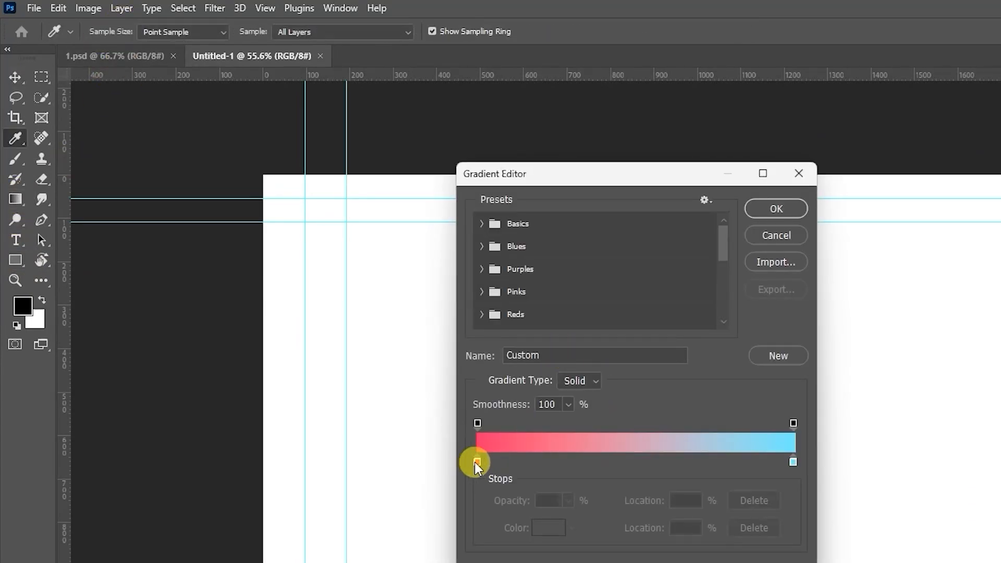
double_click(477, 462)
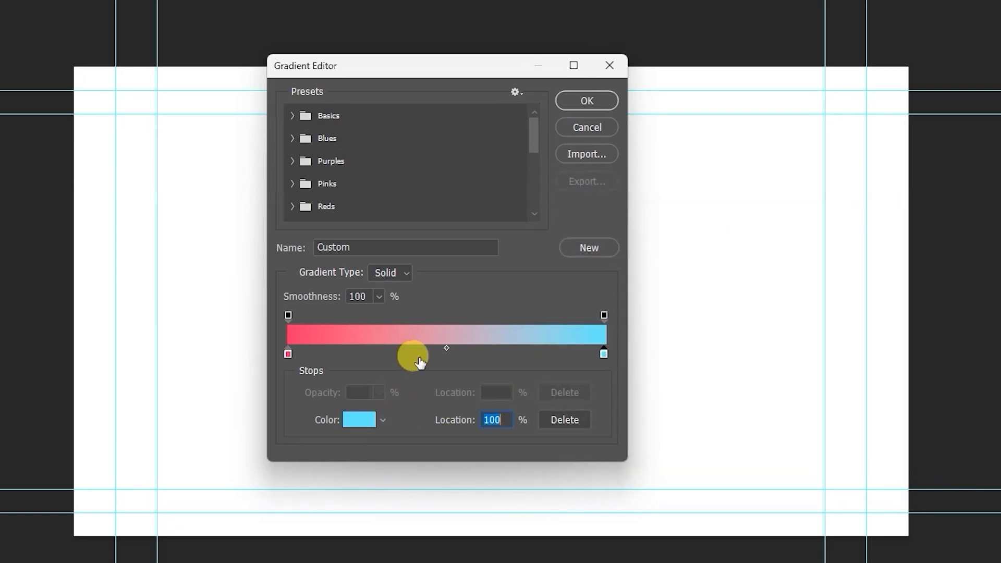
left_click(584, 101)
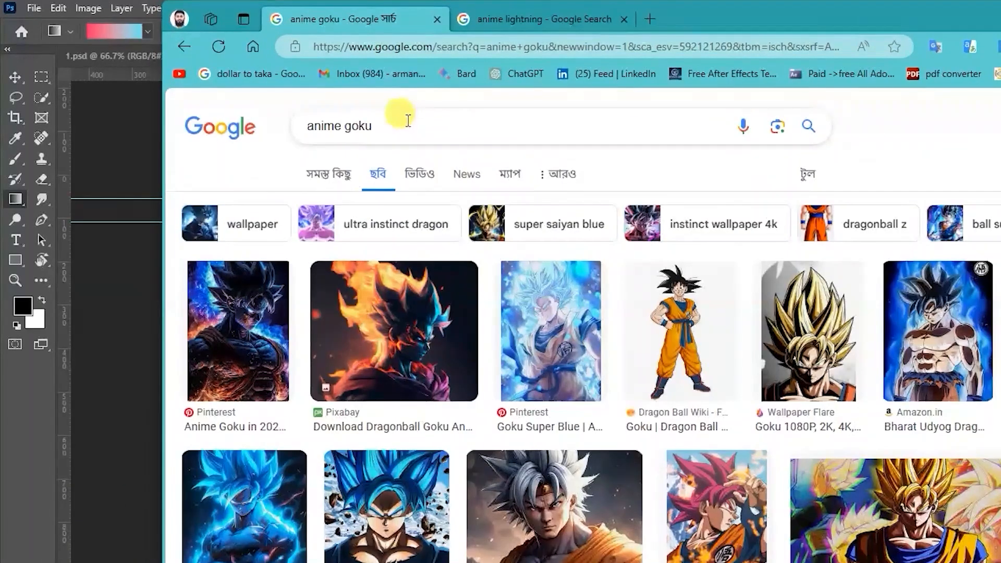
mouse_move(359, 115)
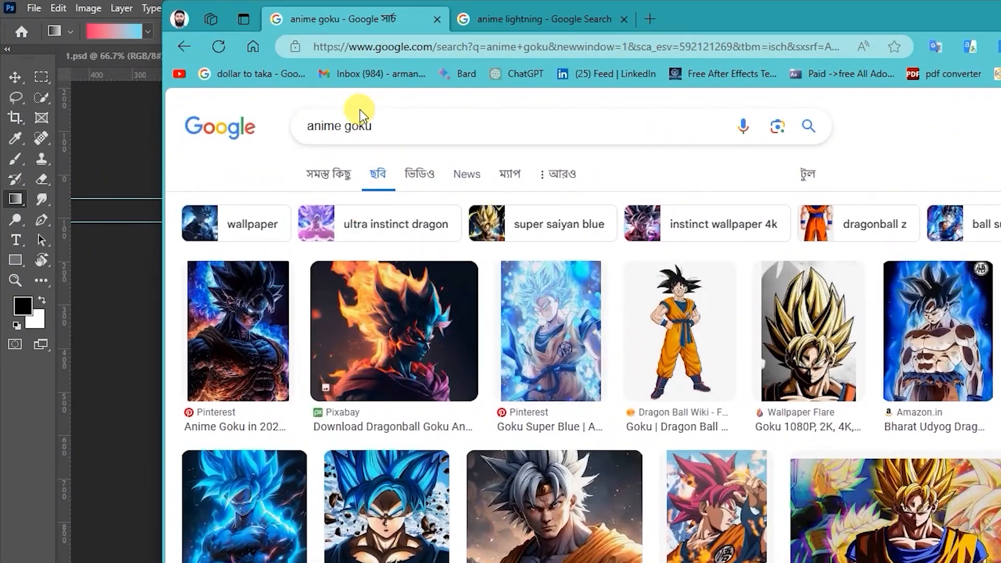
mouse_move(928, 158)
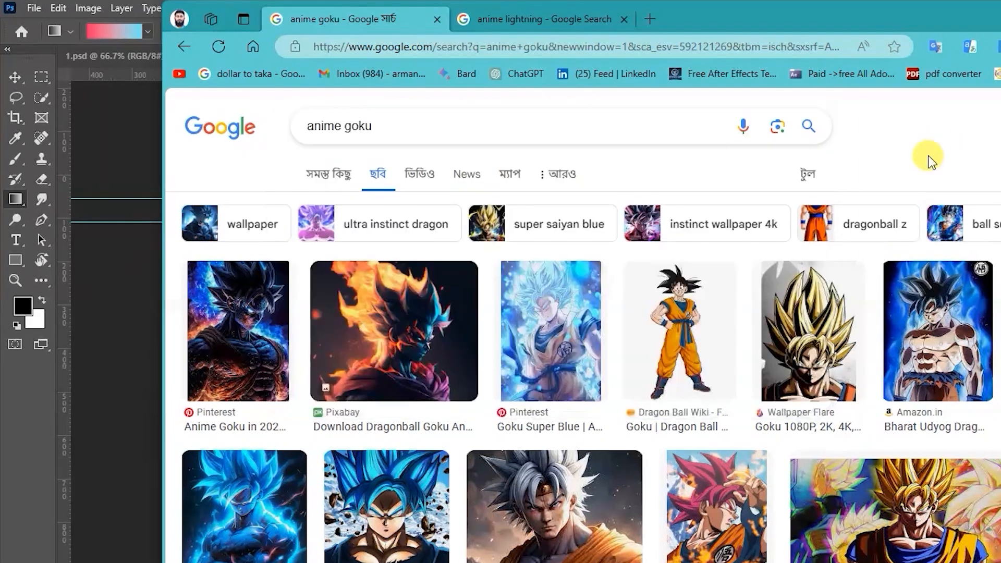
- Scroll through the Google image results for 'anime goku'
scroll("down", 3)
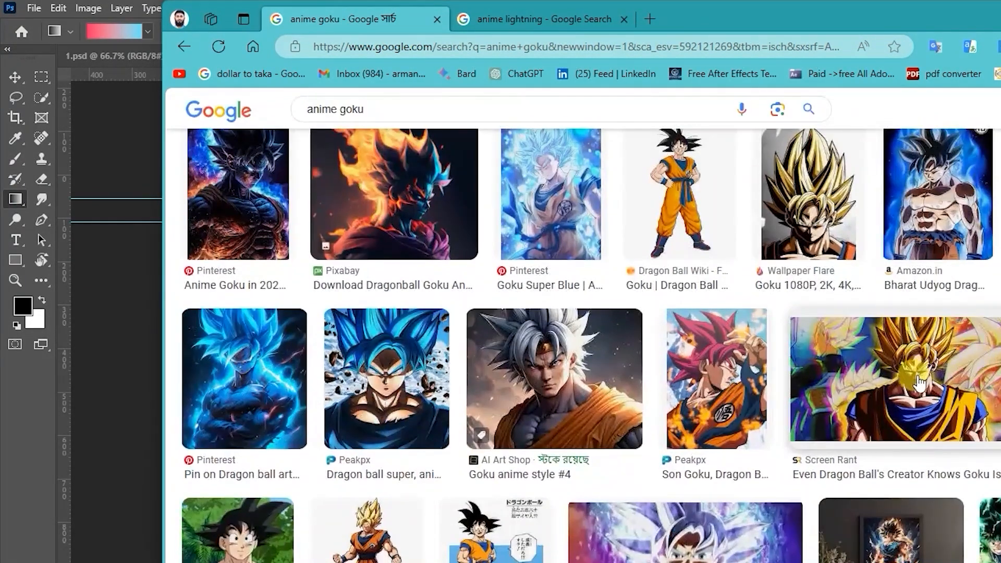
scroll("up", 3)
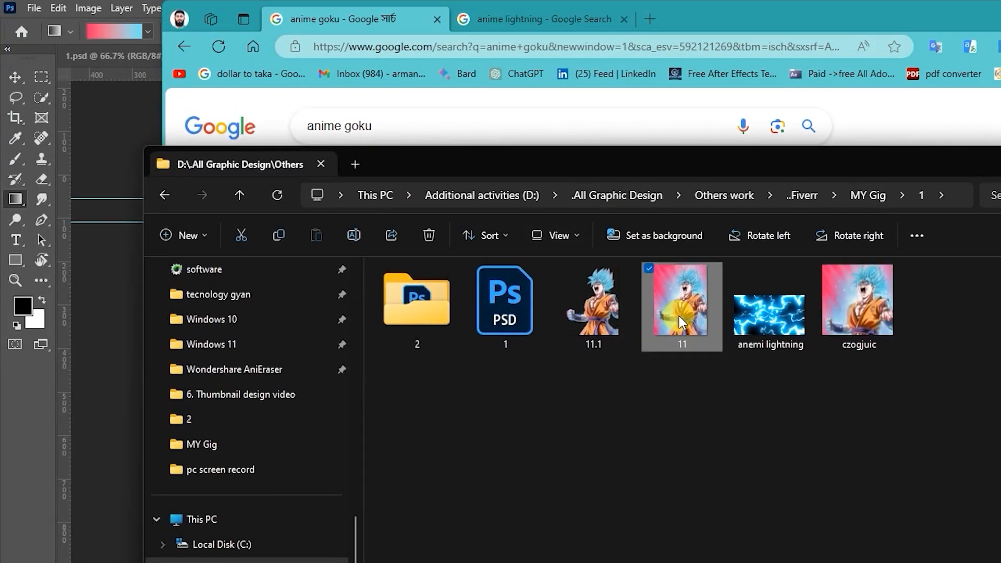
- Select the Goku image named 11 in the project folder
left_click(592, 306)
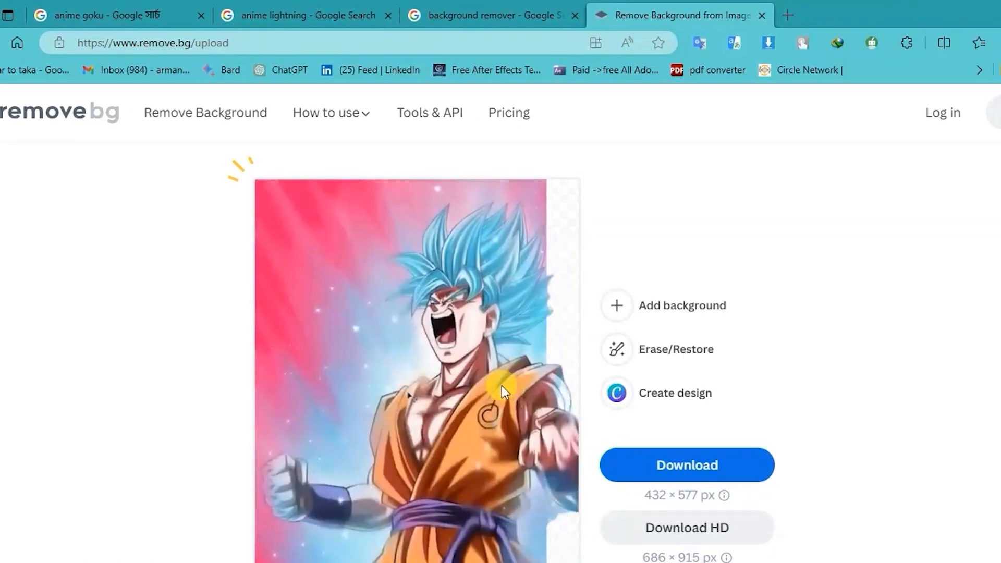
- Download the background-removed Goku cut-out from remove.bg
left_click(686, 465)
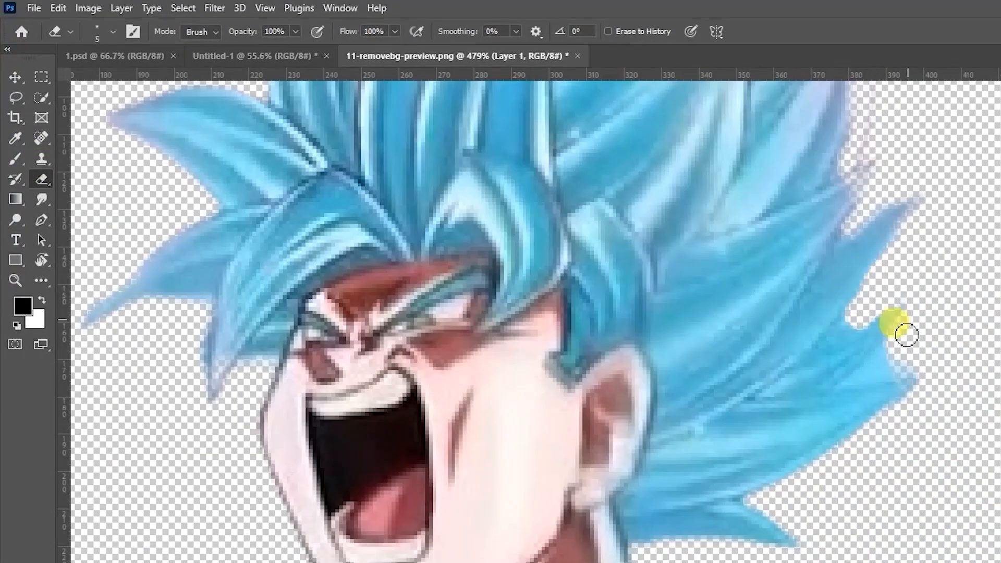
- Erase a leftover fleck by Goku's hair and confirm his enlarged placement on the right
left_click(255, 56)
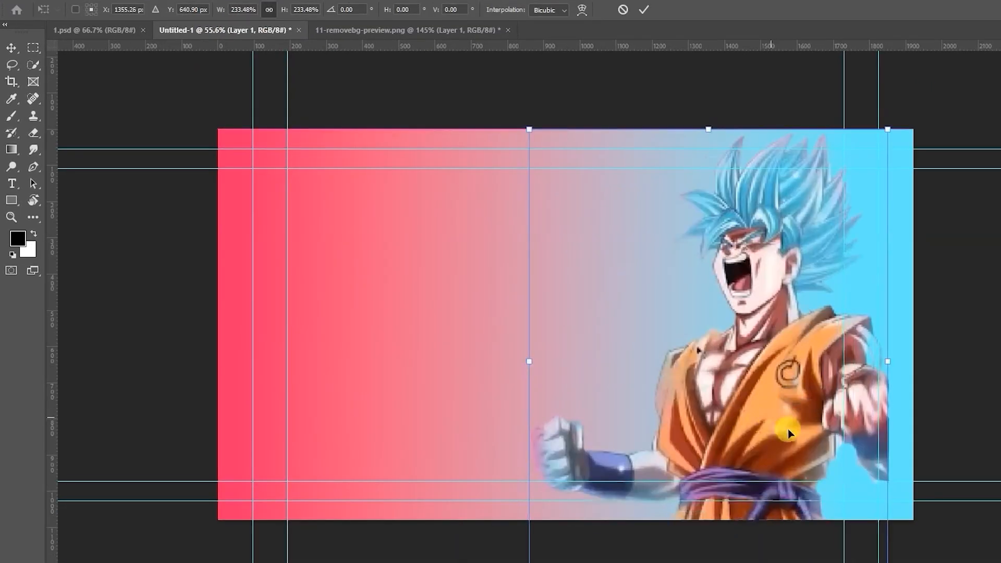
left_click(643, 9)
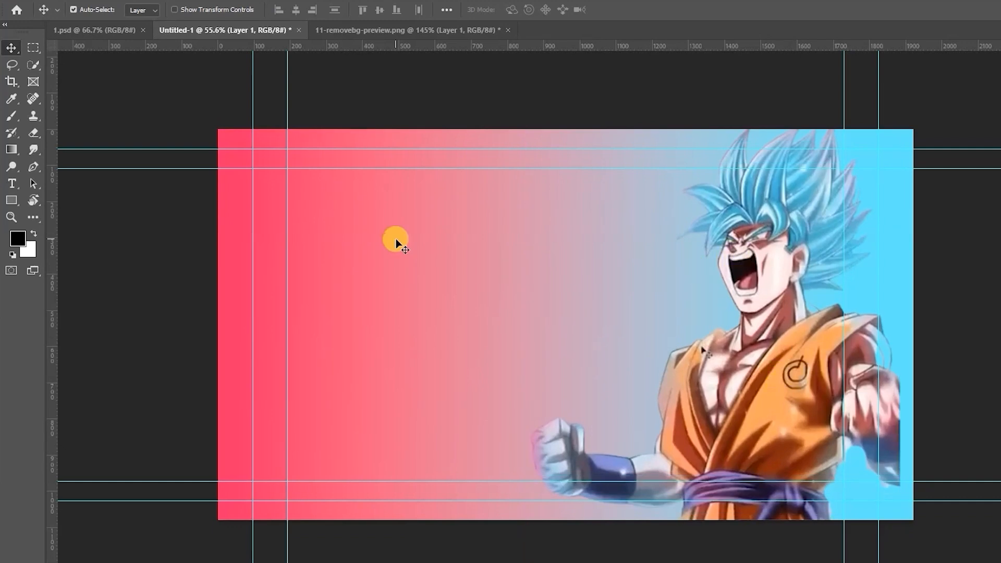
left_click(12, 183)
type("B")
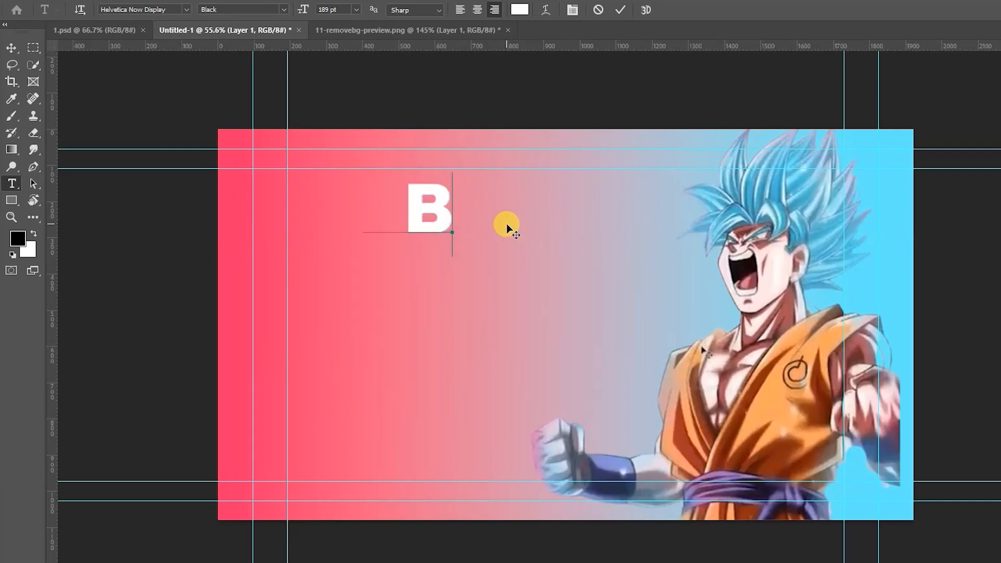
- Finish the white headline so it reads BEST at the top left
type("EST")
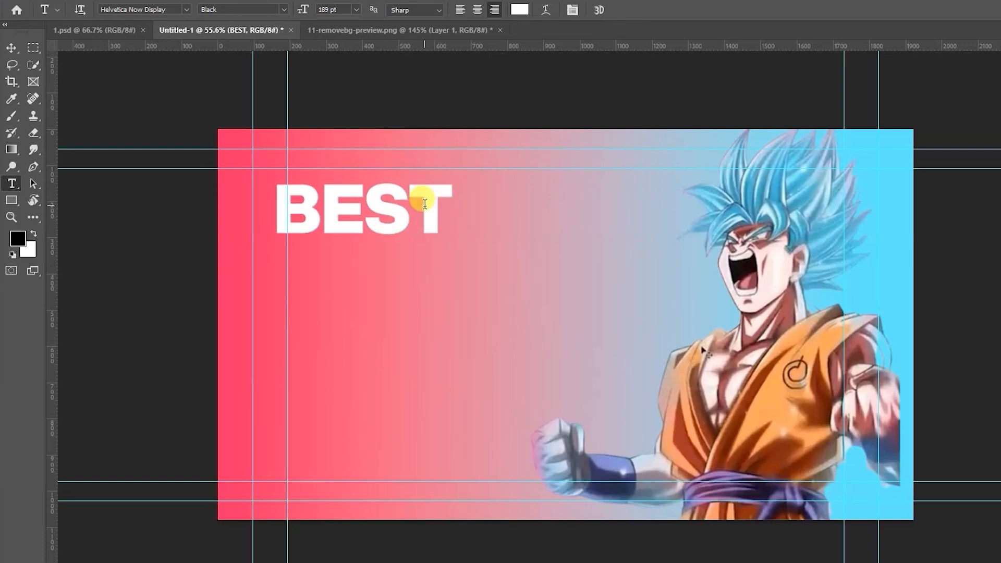
left_click(11, 47)
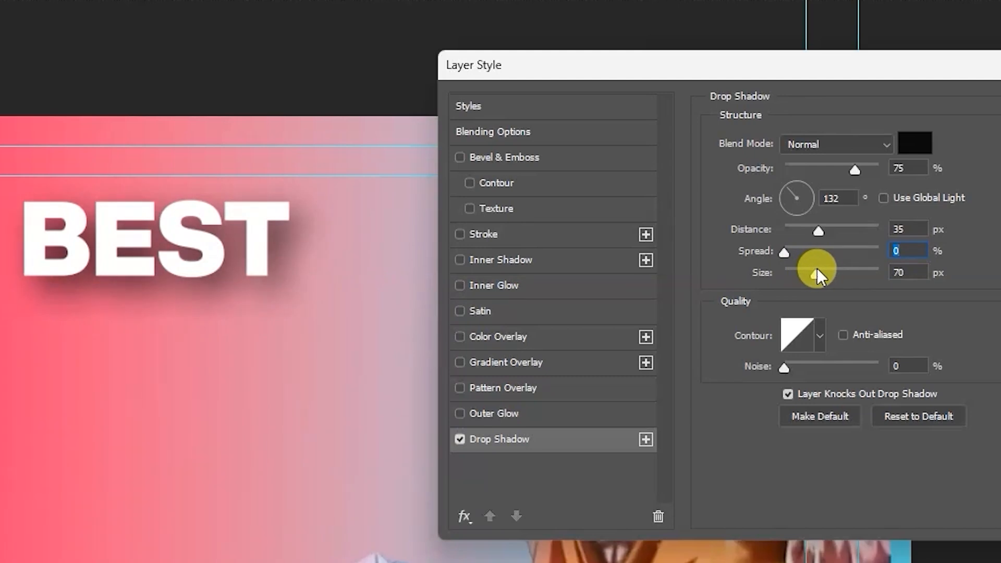
- Enable a Gradient Overlay on BEST, leaving Inner Glow off
left_click(500, 286)
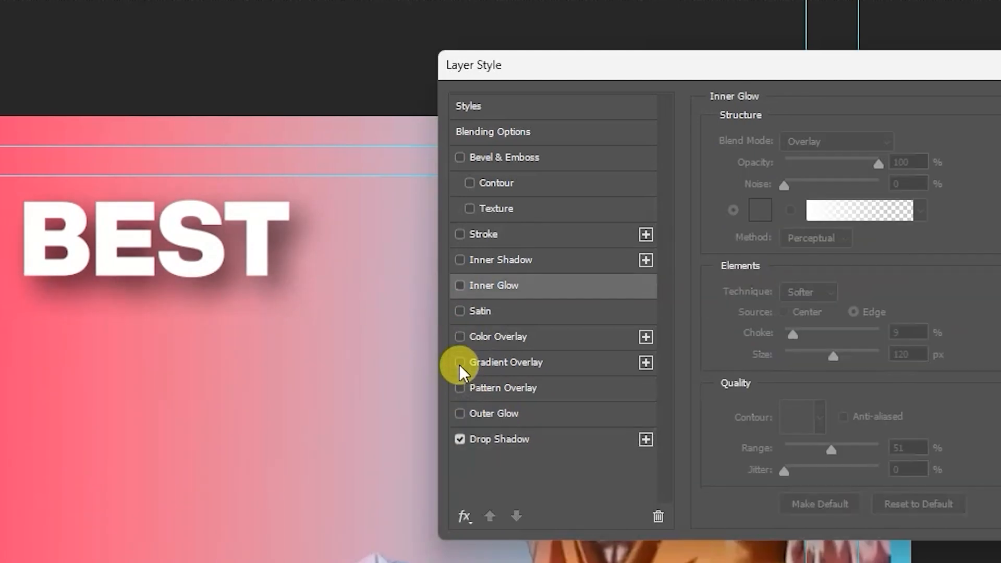
left_click(460, 361)
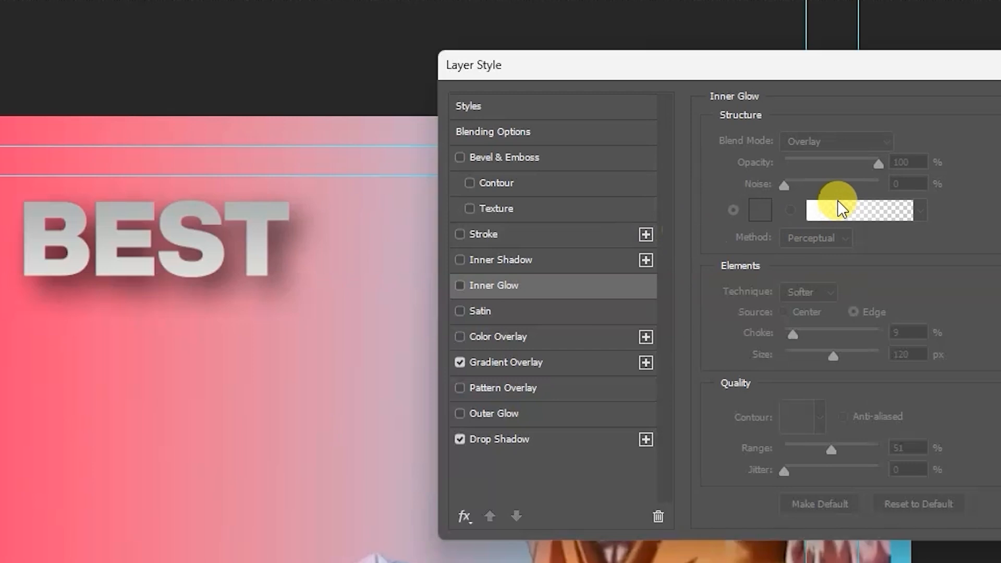
left_click(459, 285)
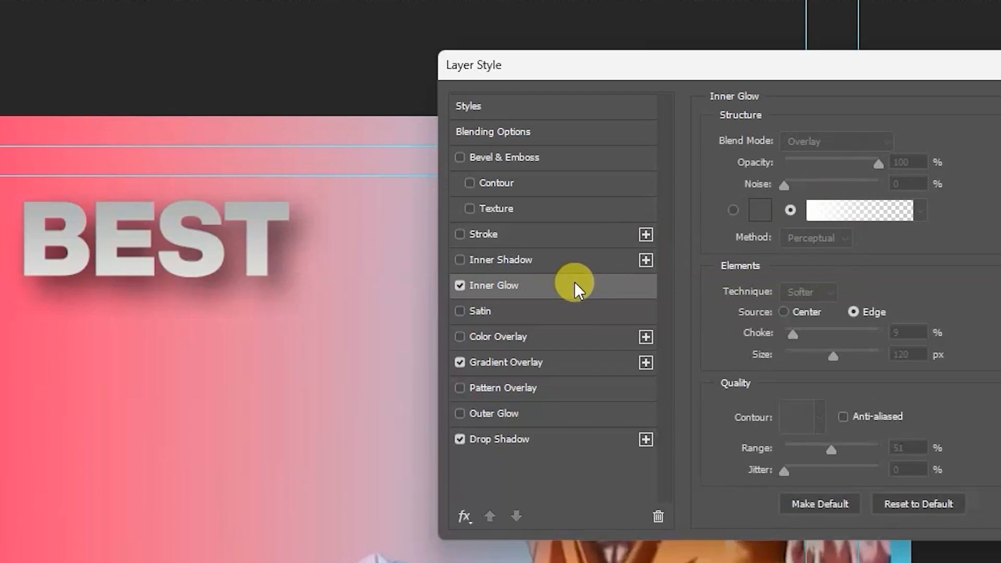
left_click(460, 285)
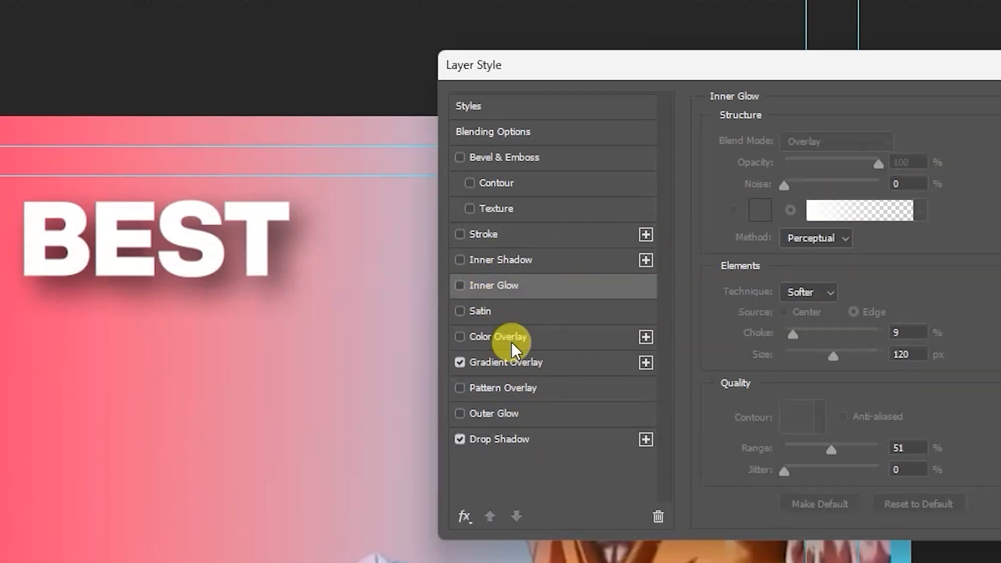
left_click(506, 362)
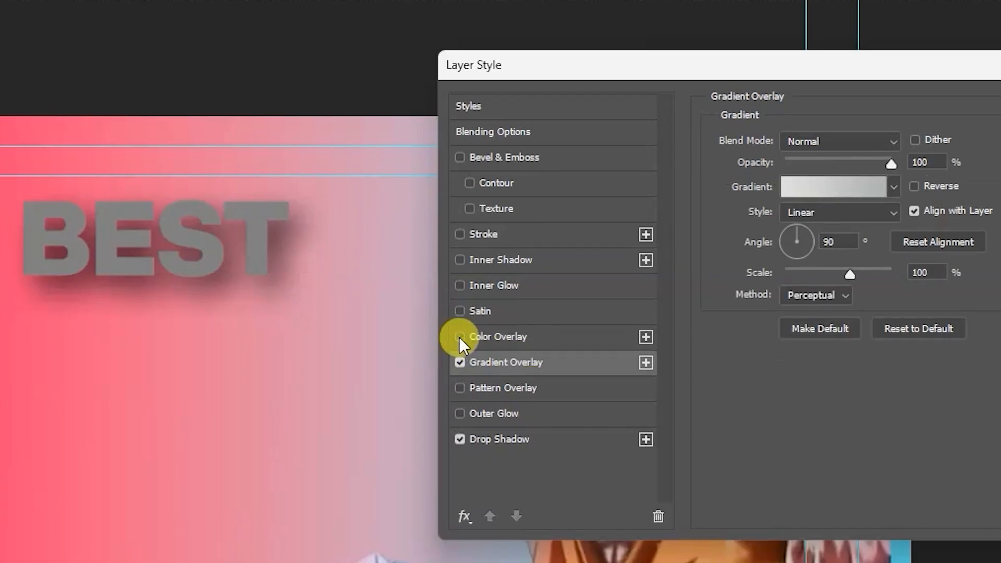
- Fill BEST with a metallic gray preset from the Grays gradients
left_click(838, 186)
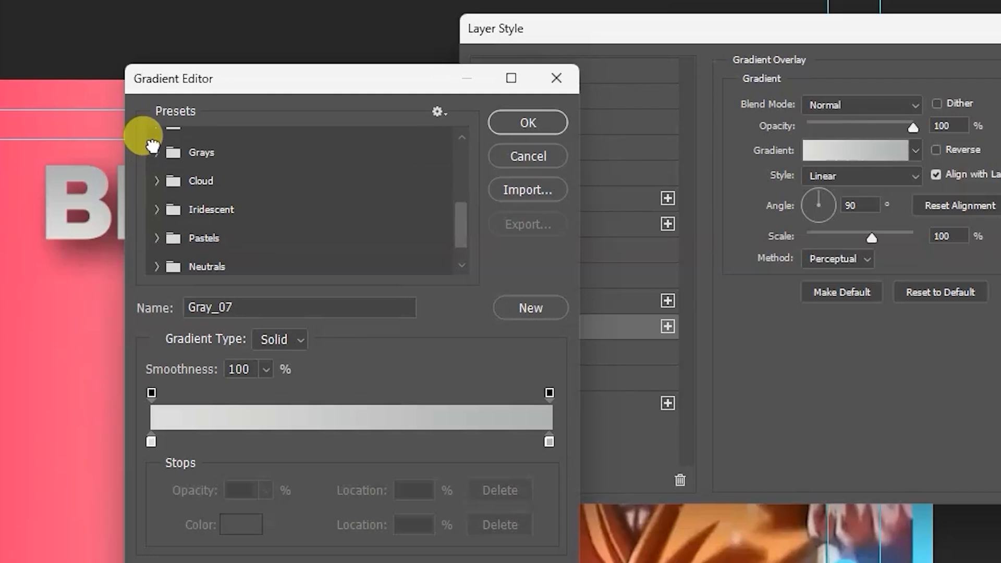
left_click(156, 152)
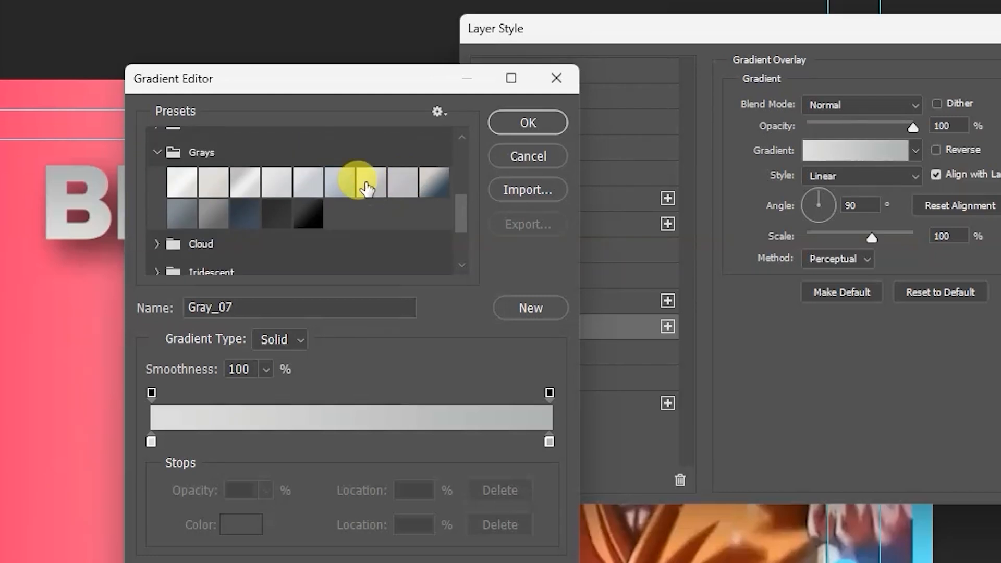
left_click(371, 181)
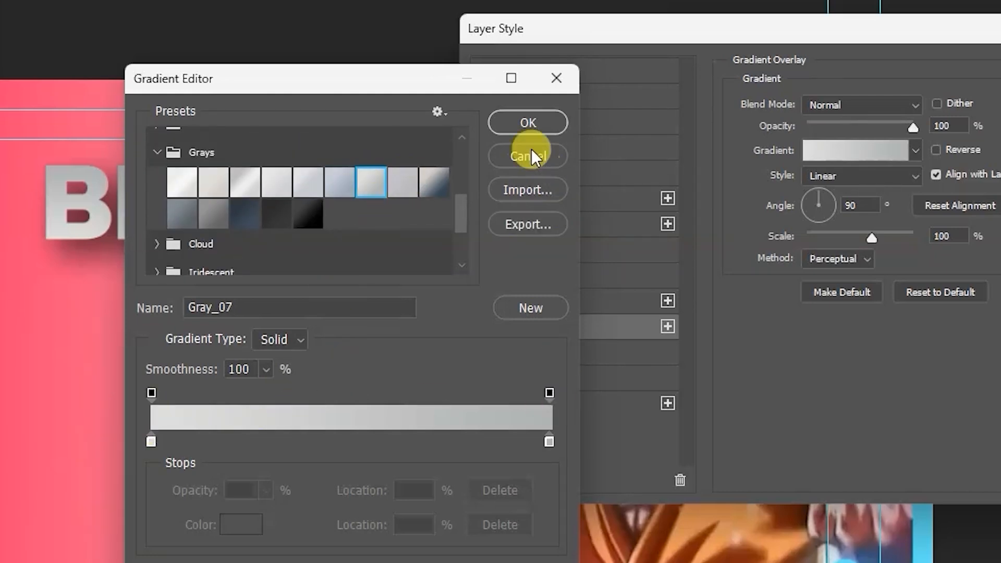
left_click(528, 156)
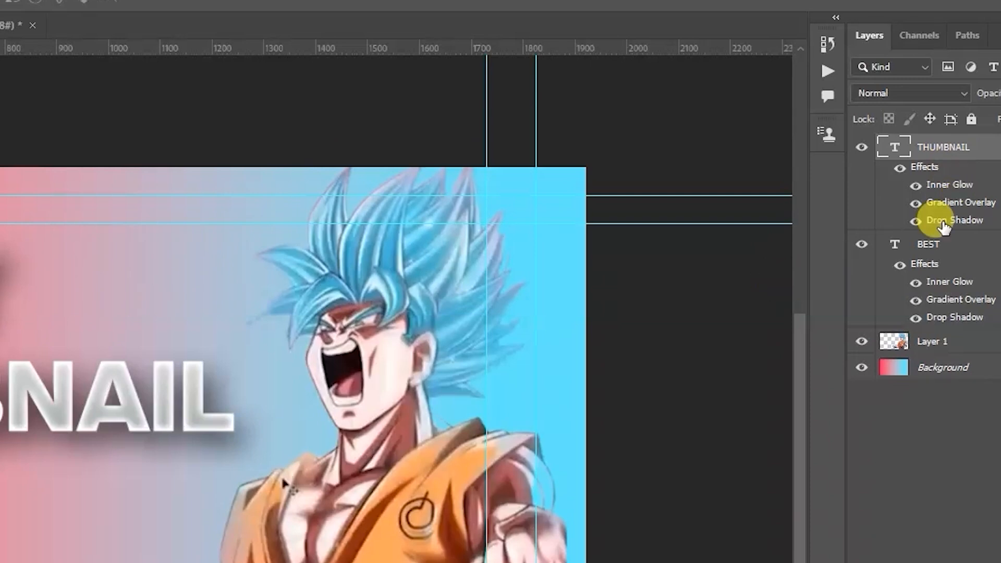
- Change THUMBNAIL's gradient overlay stops to yellow and orange
double_click(960, 202)
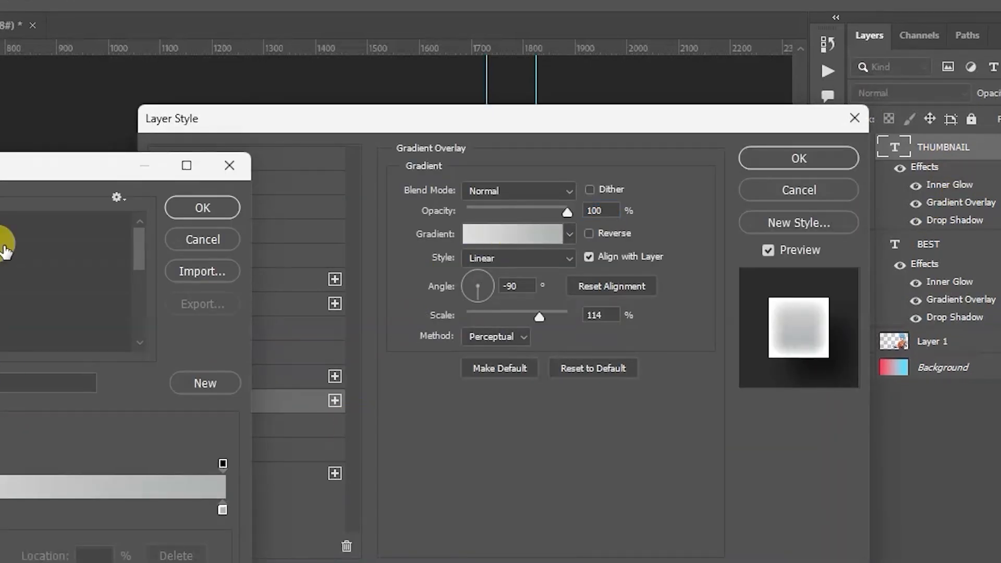
left_click(510, 234)
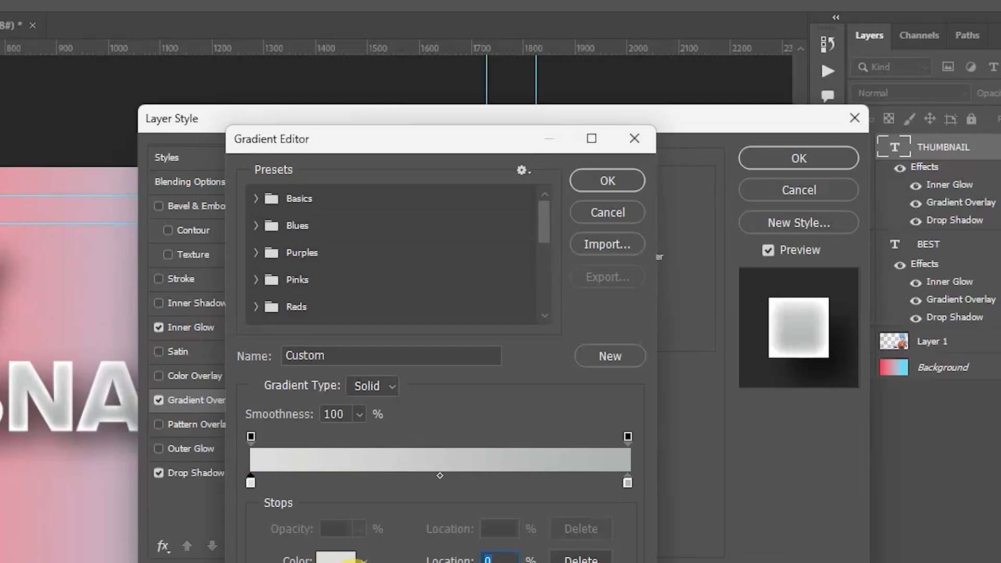
left_click(337, 556)
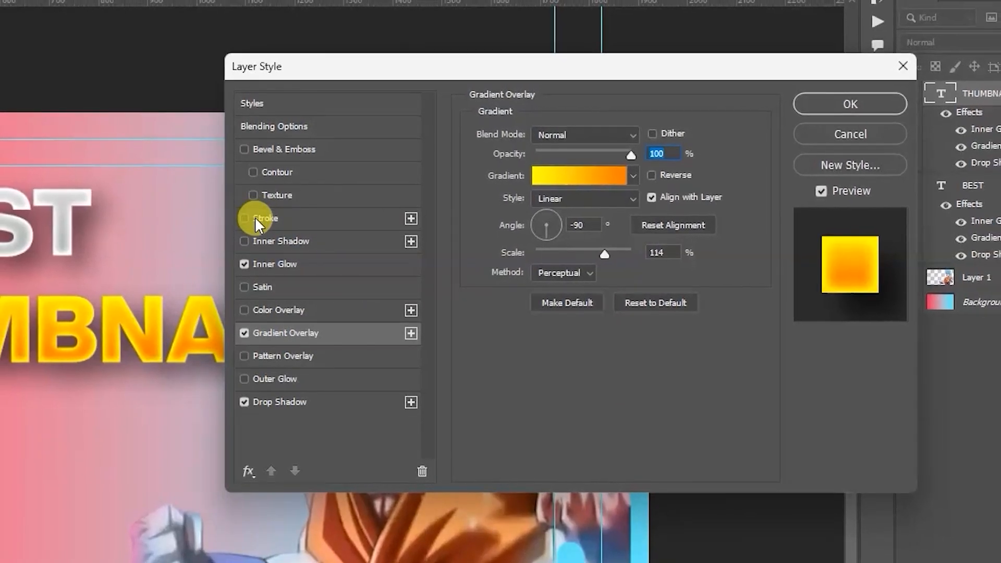
- Outline THUMBNAIL with a 10 px outside stroke in near-black #121212
left_click(244, 218)
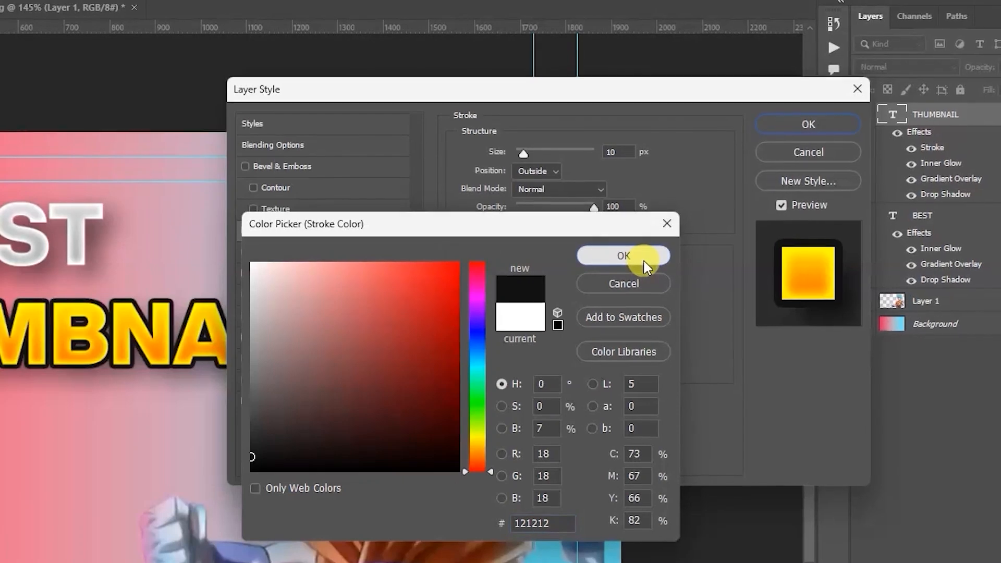
left_click(621, 256)
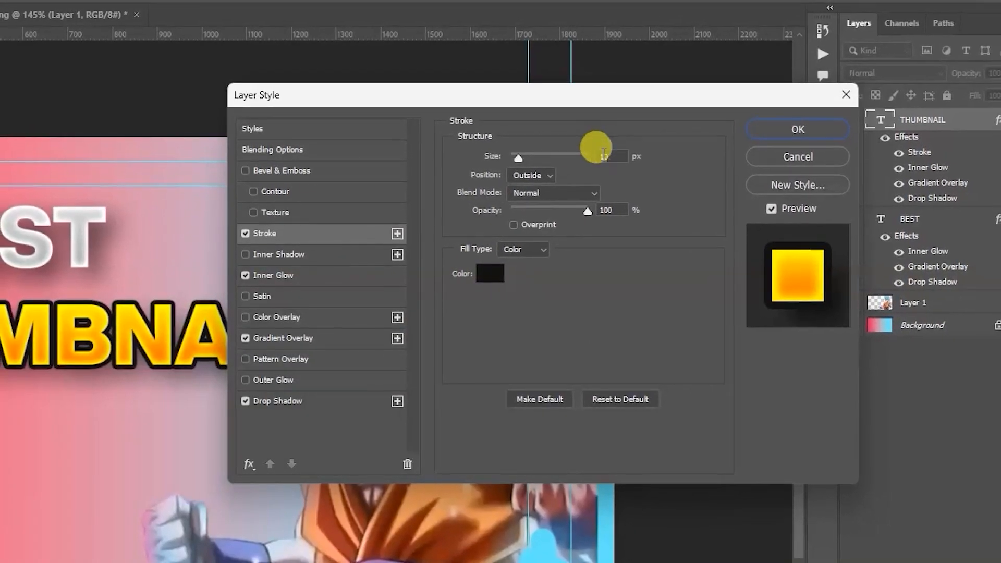
left_click(796, 129)
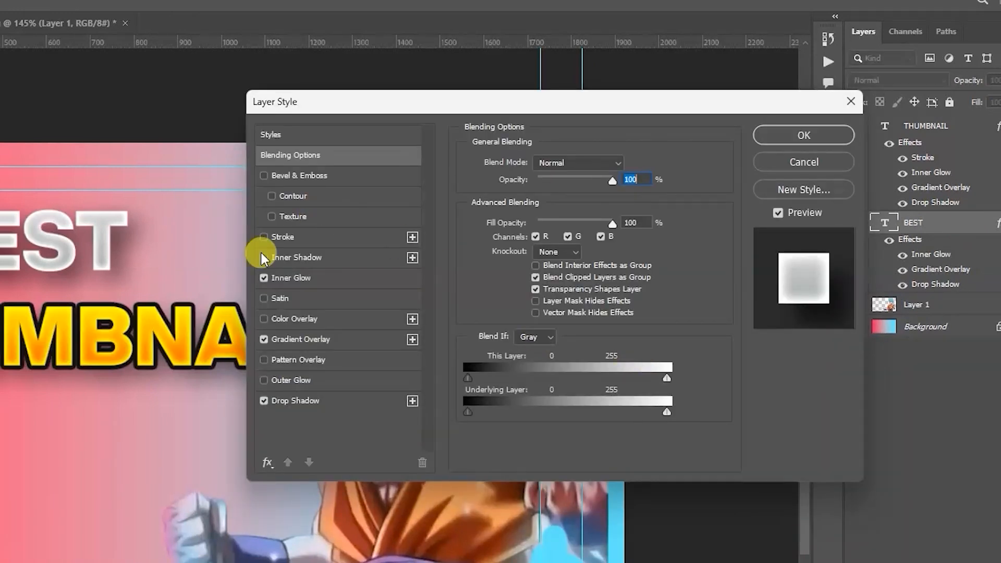
- Give BEST a near-black #101010 stroke and the Goku layer a white stroke
left_click(264, 236)
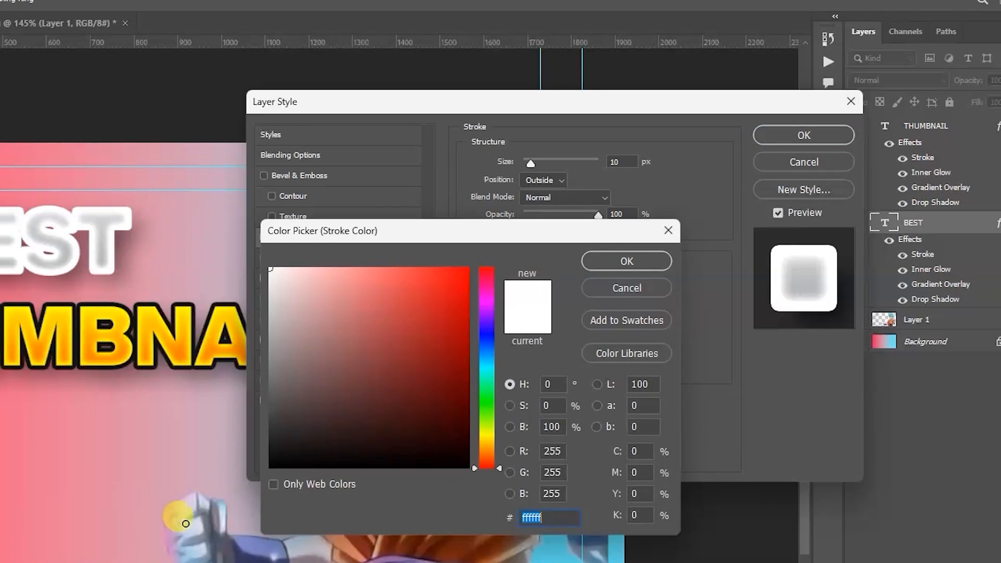
left_click(269, 454)
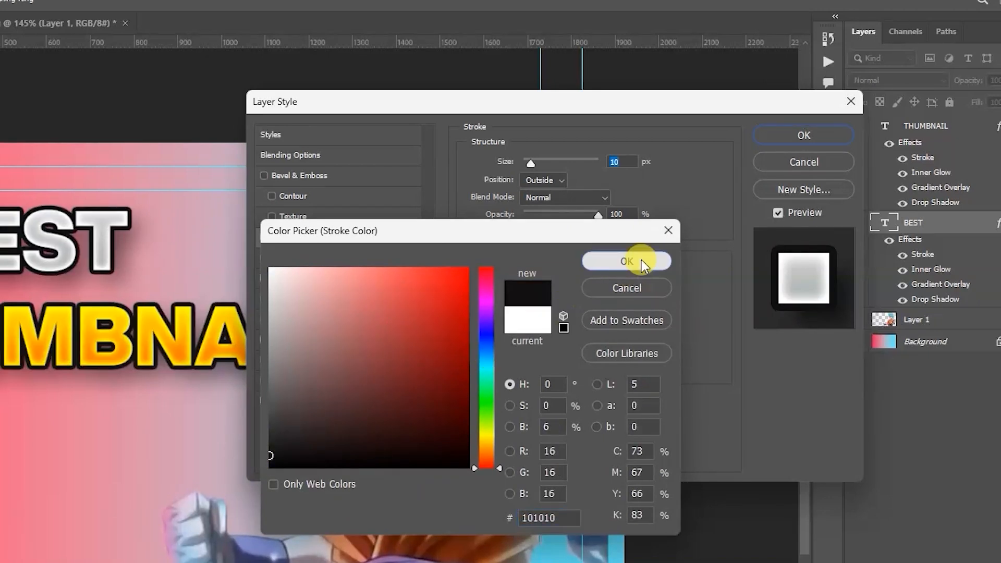
left_click(626, 261)
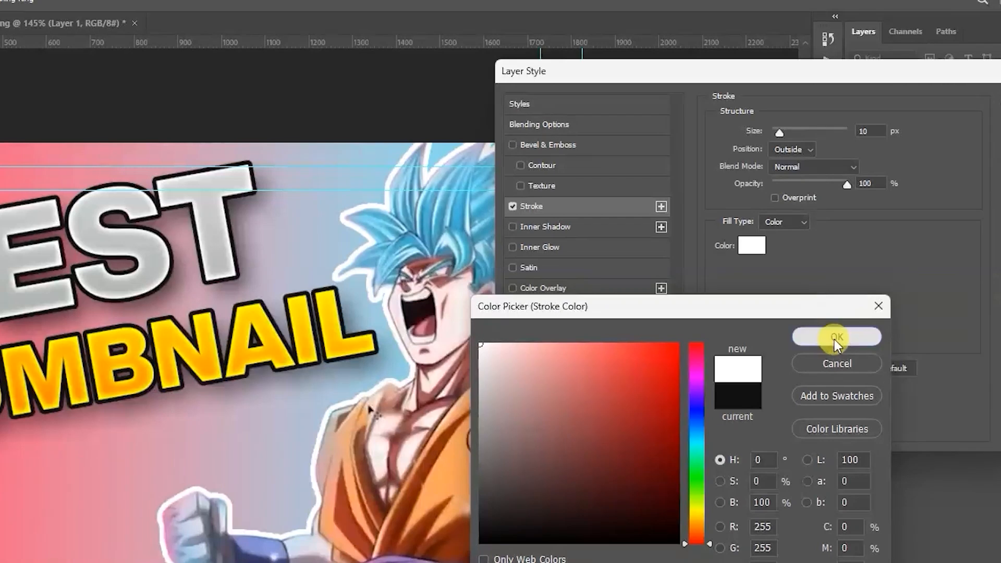
left_click(837, 336)
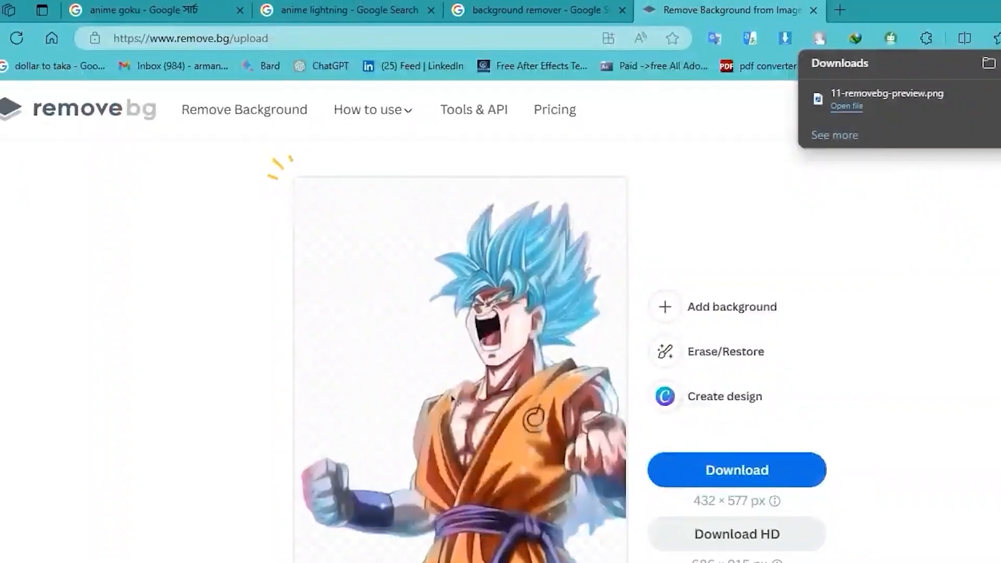
- Open the 'anemi lightning' image from the downloads folder into Photoshop
left_click(345, 10)
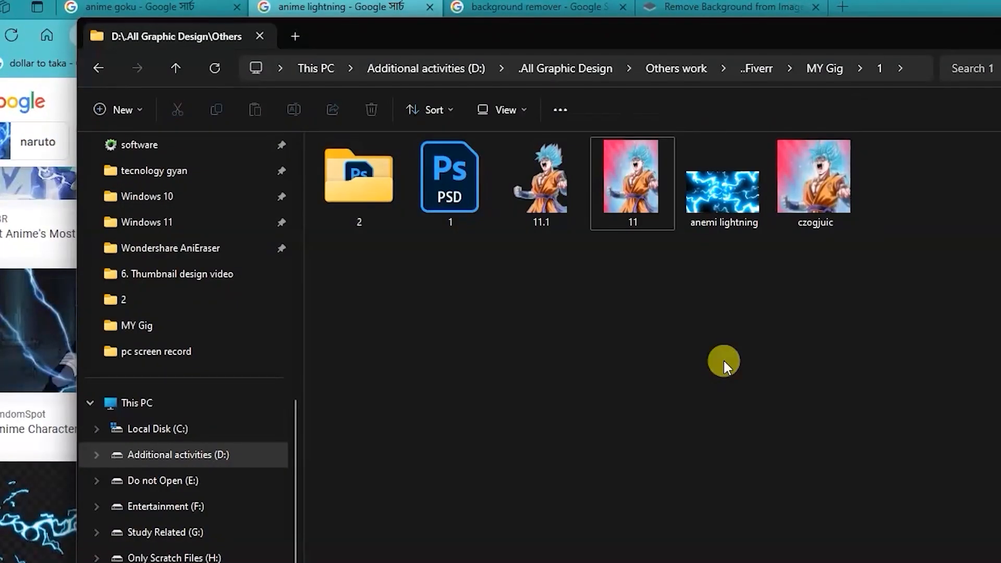
left_click(723, 191)
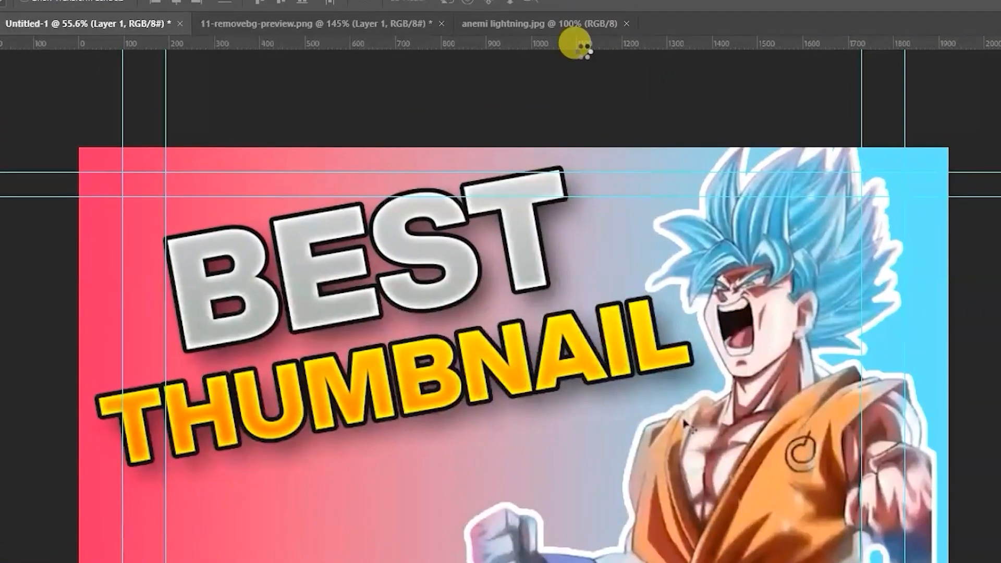
- Place the lightning image behind the text and Goku and blend it in Screen mode
left_click(539, 23)
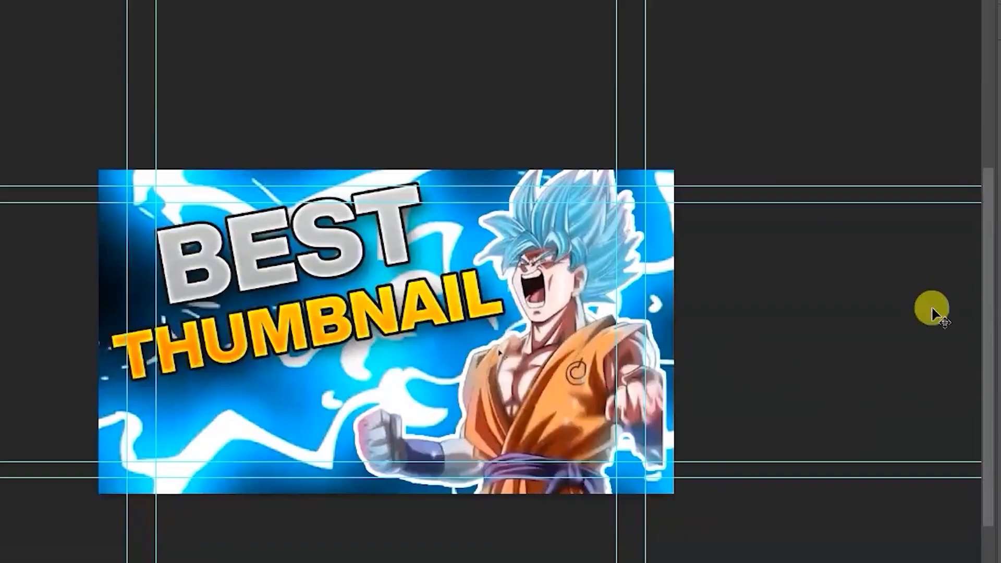
left_click(893, 74)
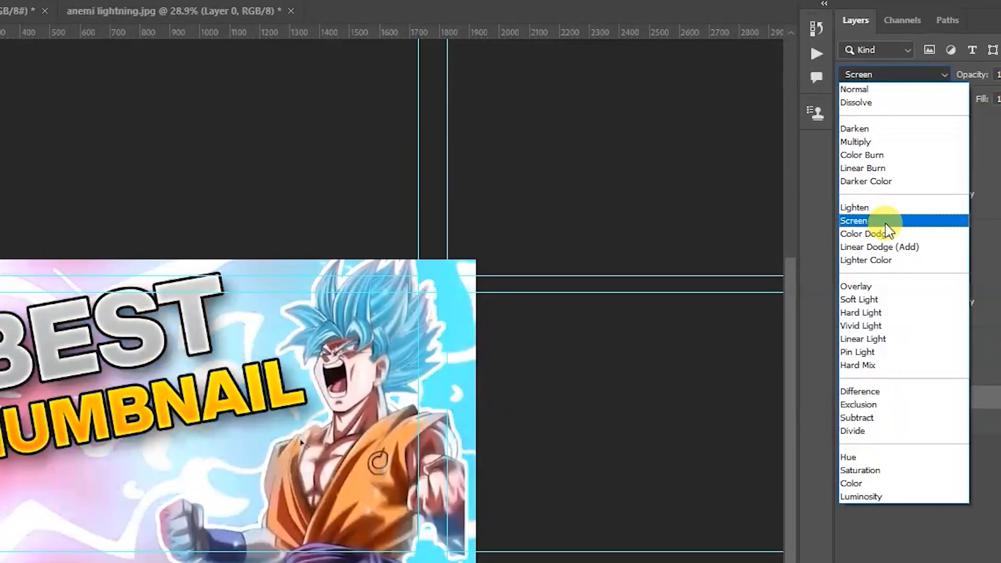
left_click(854, 220)
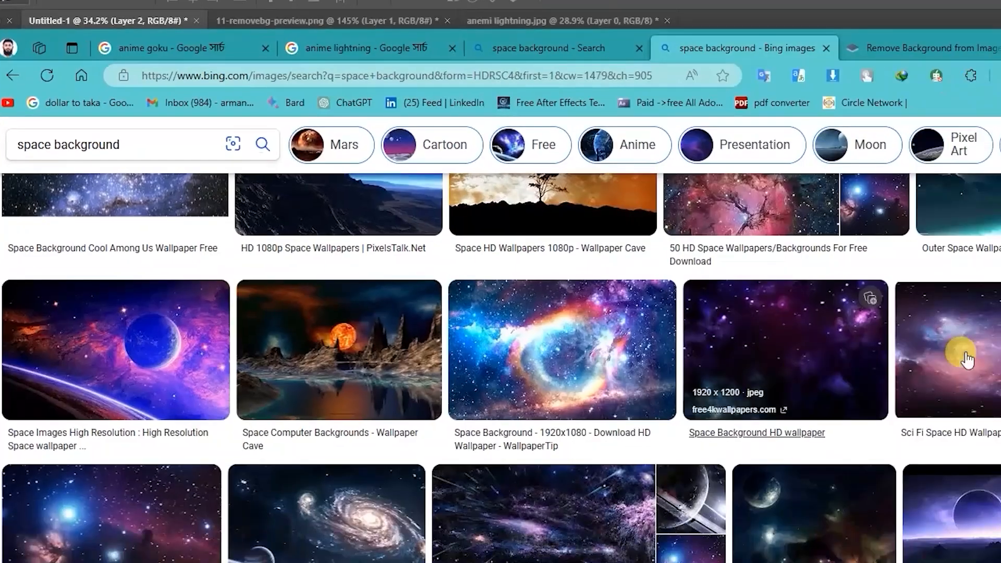
- Scroll through the Bing Images results for 'space background'
scroll("down", 3)
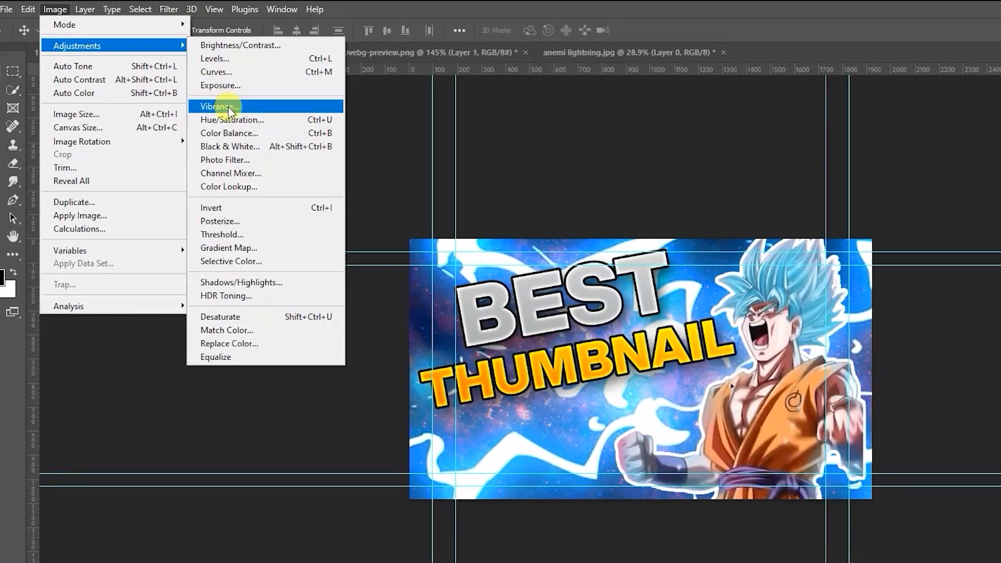
- Boost the space-and-lightning background with Brightness 29 and Contrast 88
left_click(240, 45)
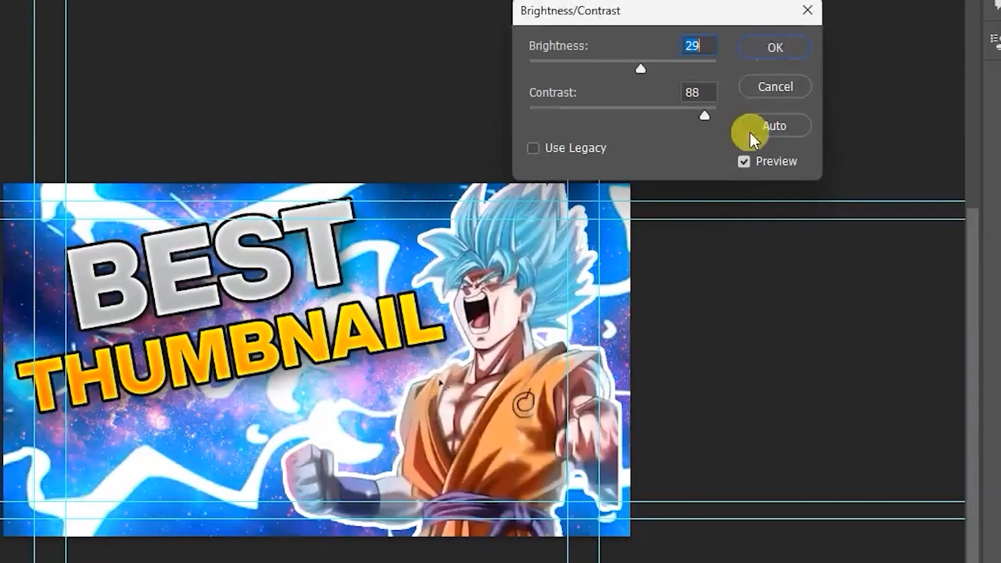
left_click(773, 47)
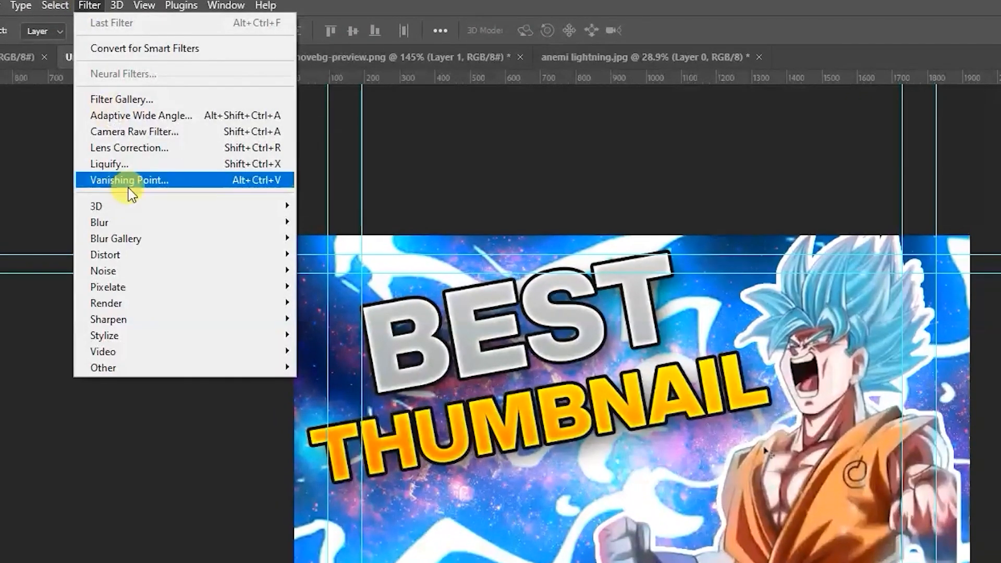
mouse_move(99, 222)
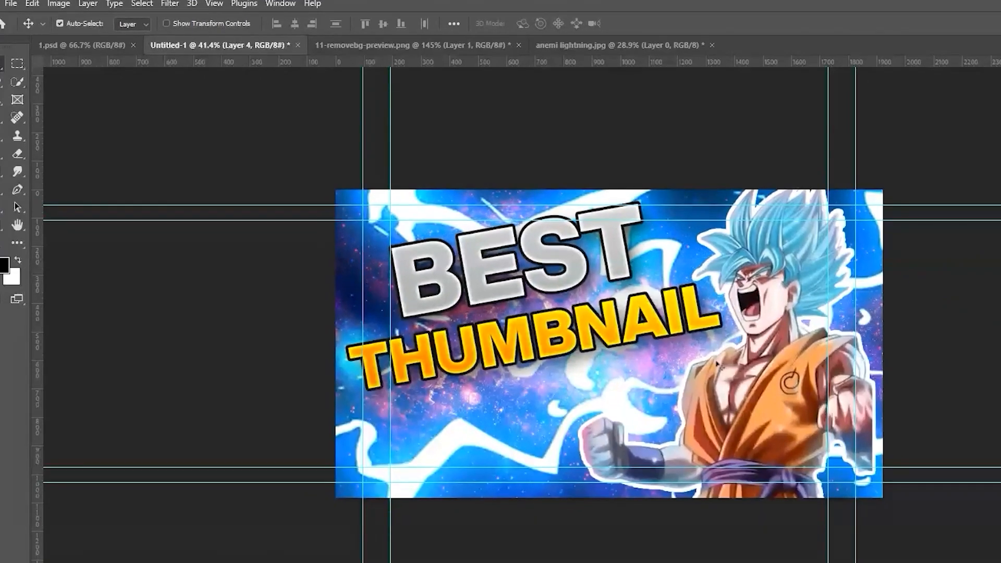
- Apply a Zoom Radial Blur at amount 10, Best quality, to the background
left_click(169, 4)
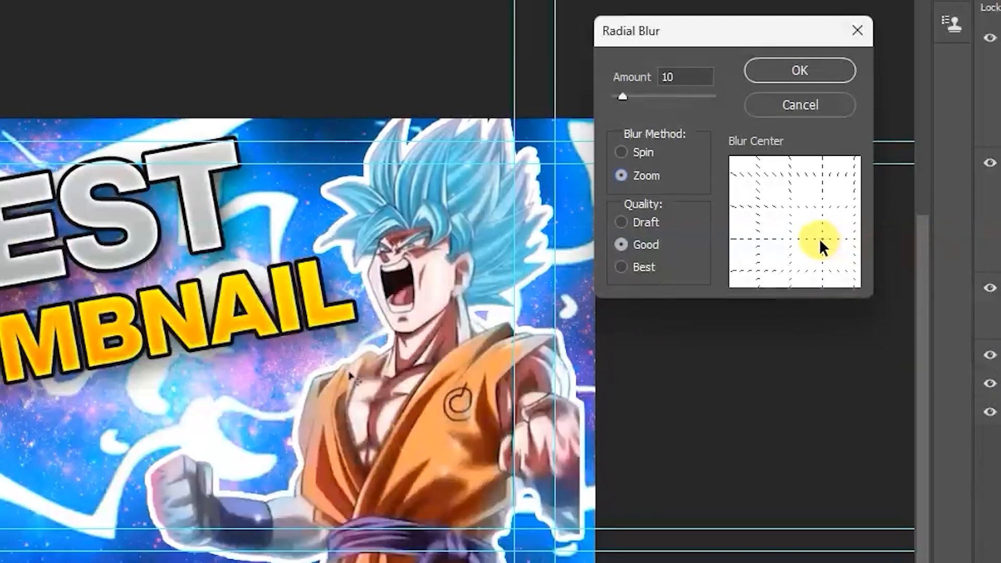
left_click(621, 267)
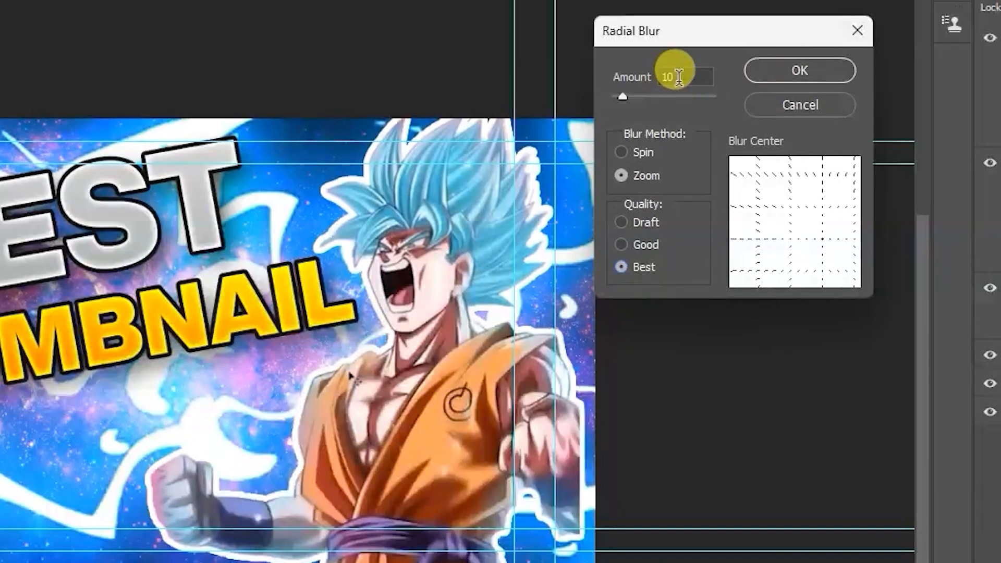
left_click(798, 70)
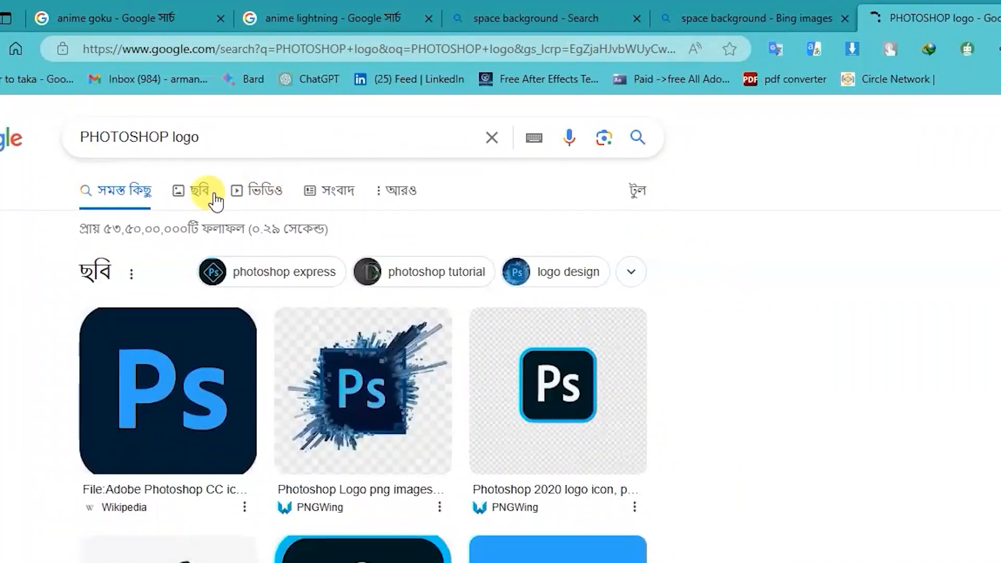
- Show image results for 'PHOTOSHOP logo' and copy a Ps logo
left_click(201, 189)
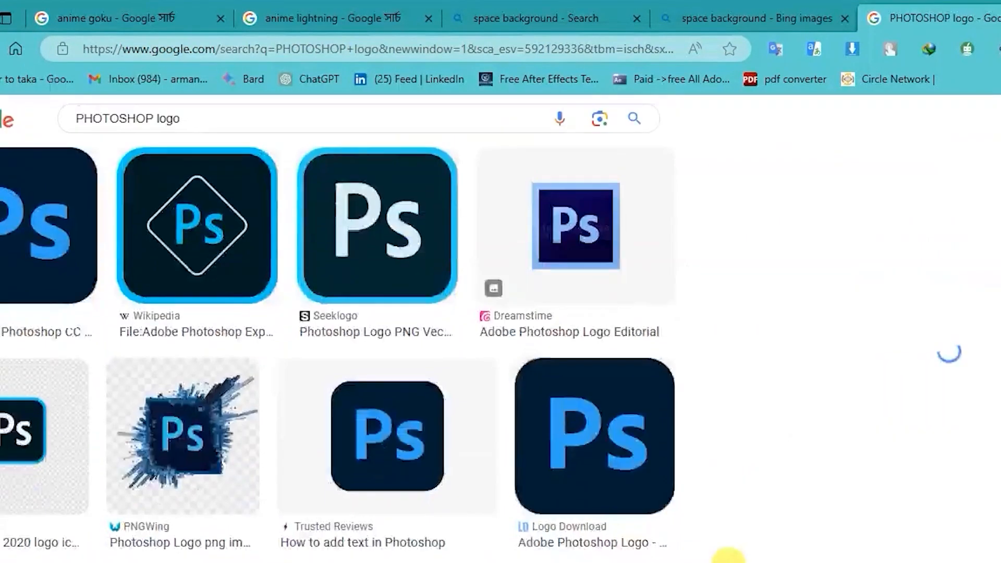
right_click(505, 237)
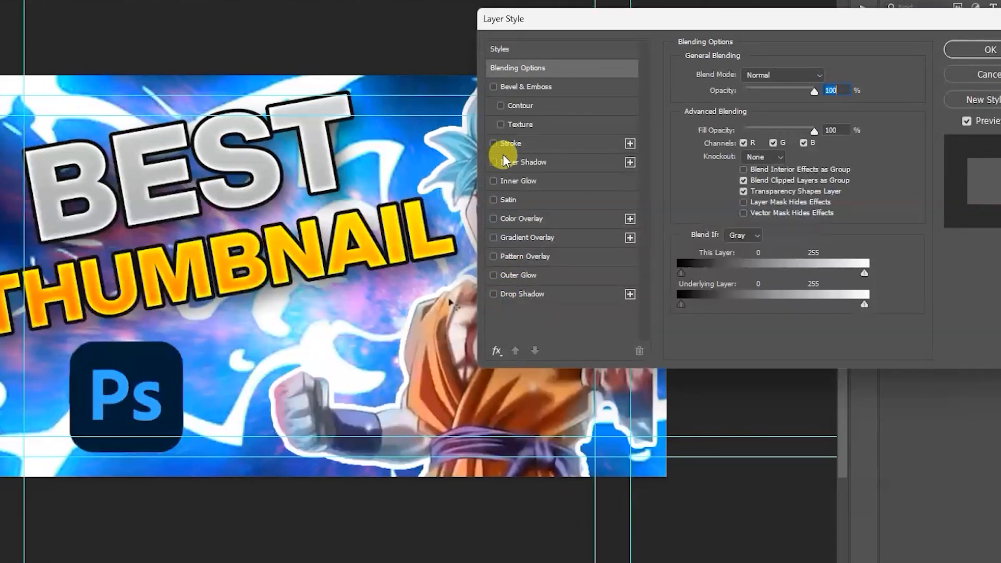
- Give the logo a 12 px outside white stroke and a drop shadow
left_click(493, 142)
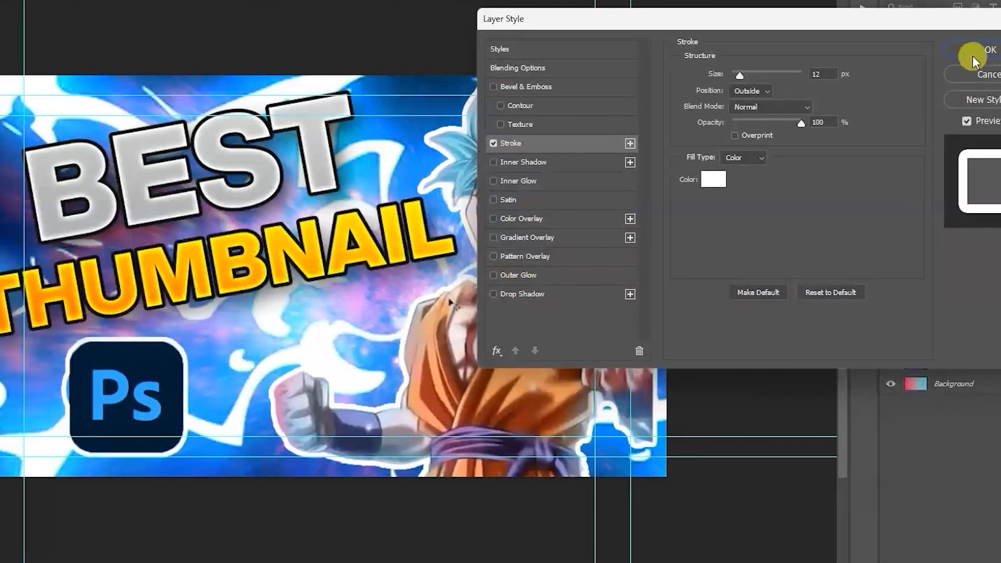
left_click(525, 294)
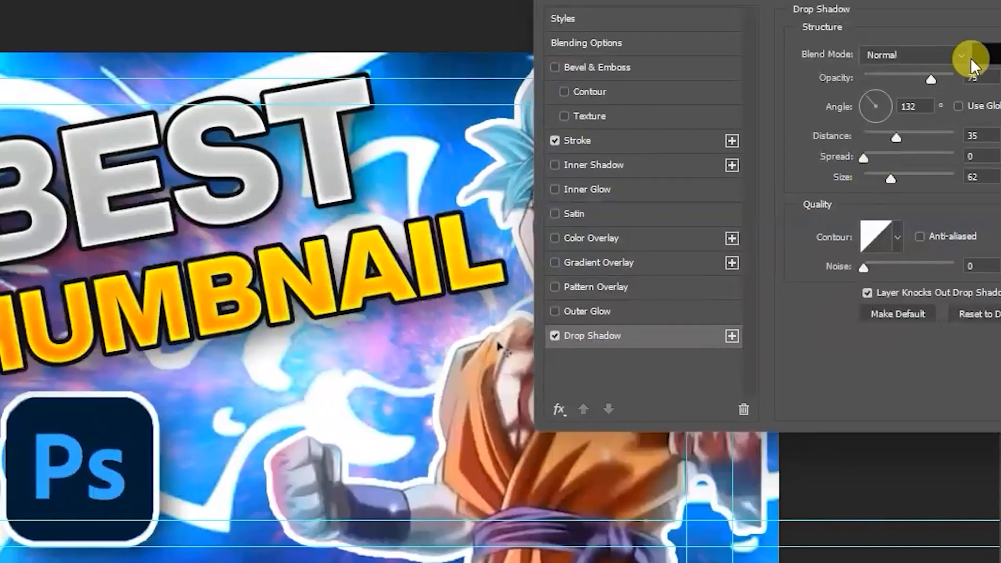
left_click(982, 55)
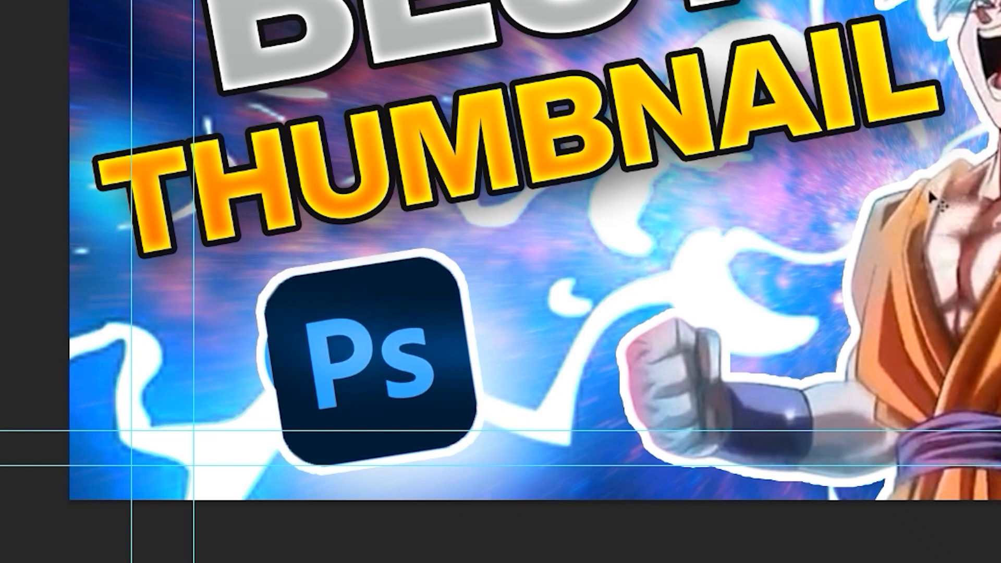
mouse_move(153, 374)
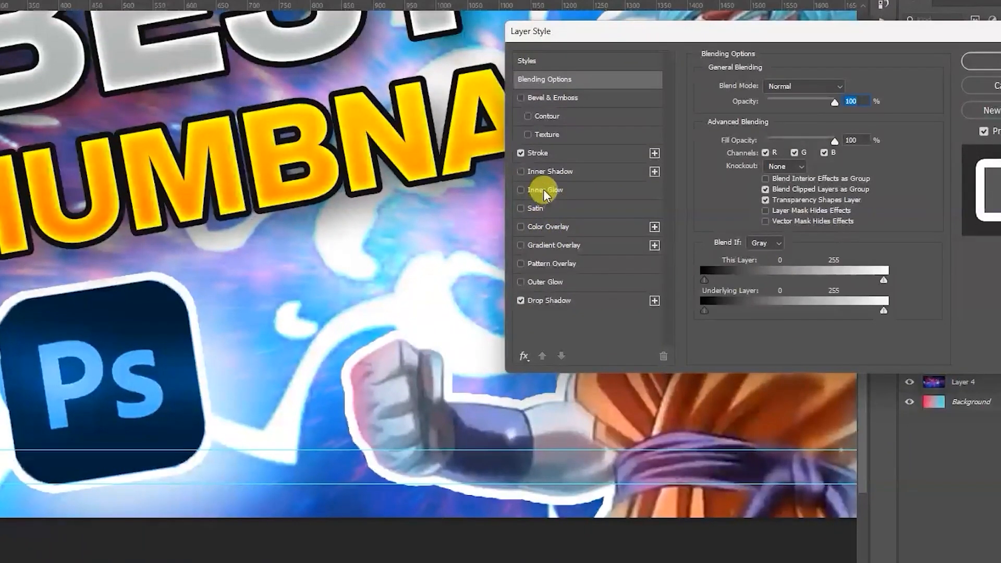
- Add an Overlay edge inner glow to the logo with adjusted choke and size
left_click(544, 190)
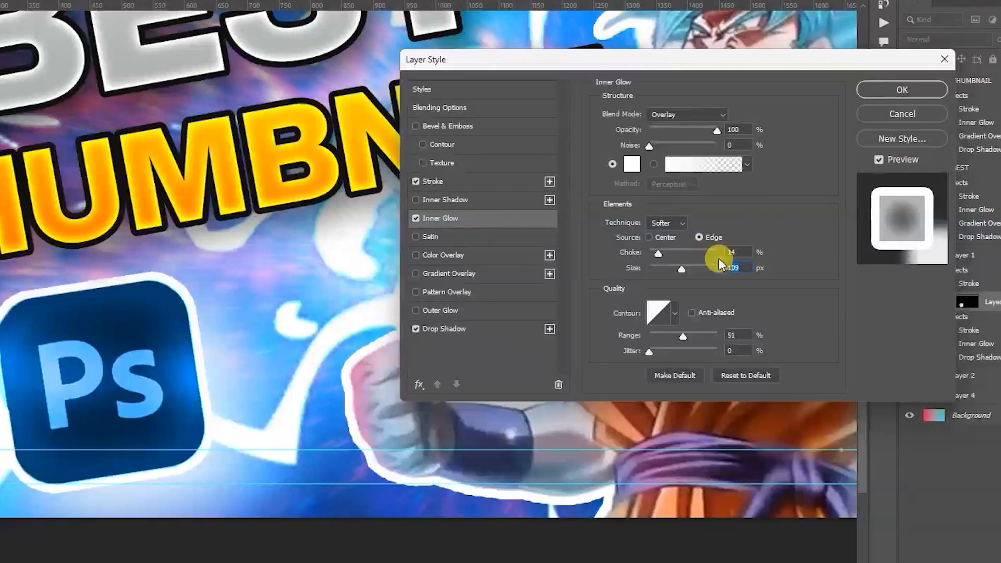
left_click(900, 90)
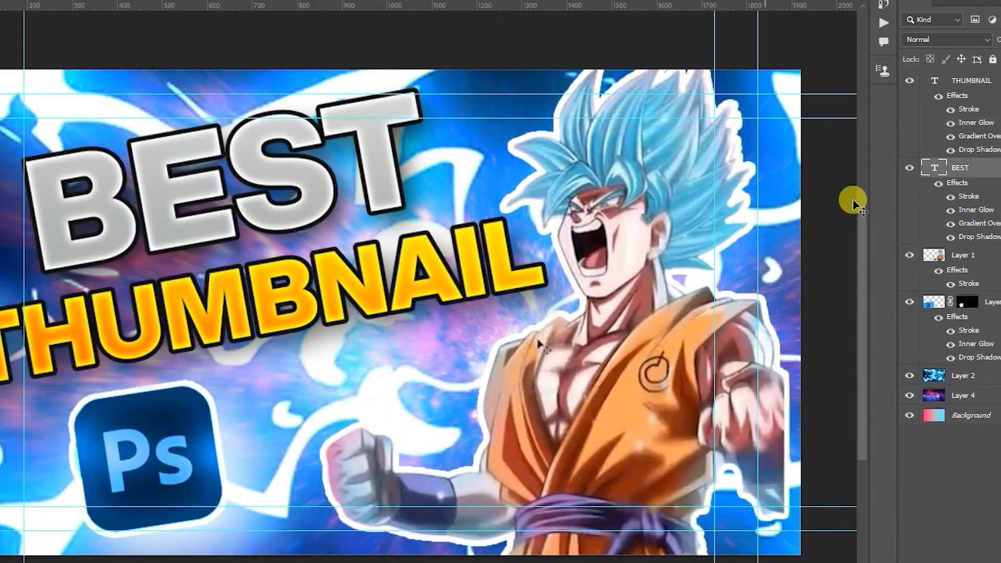
mouse_move(913, 213)
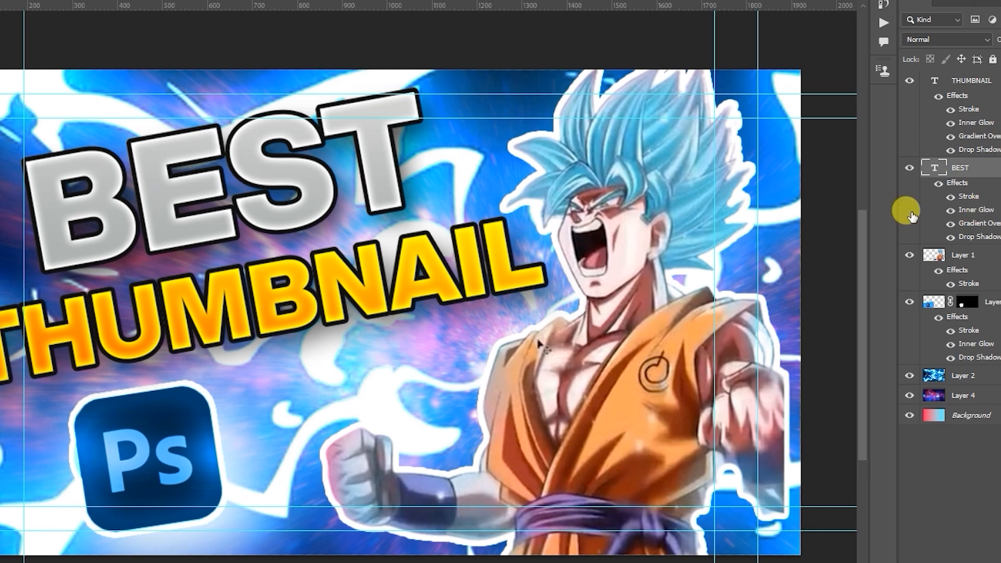
- Retune BEST's inner glow to choke 9 and size 46 px
double_click(976, 209)
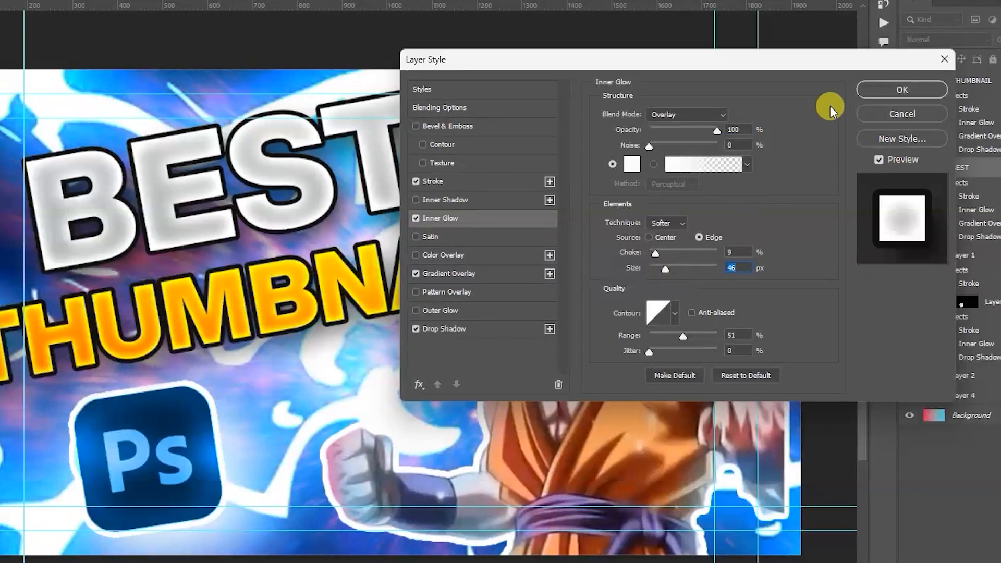
left_click(901, 90)
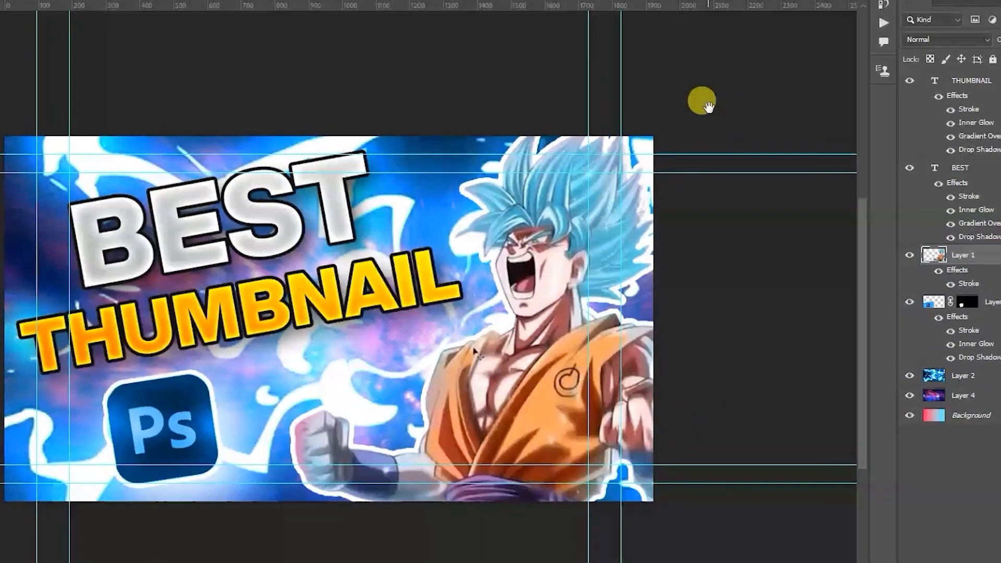
mouse_move(294, 69)
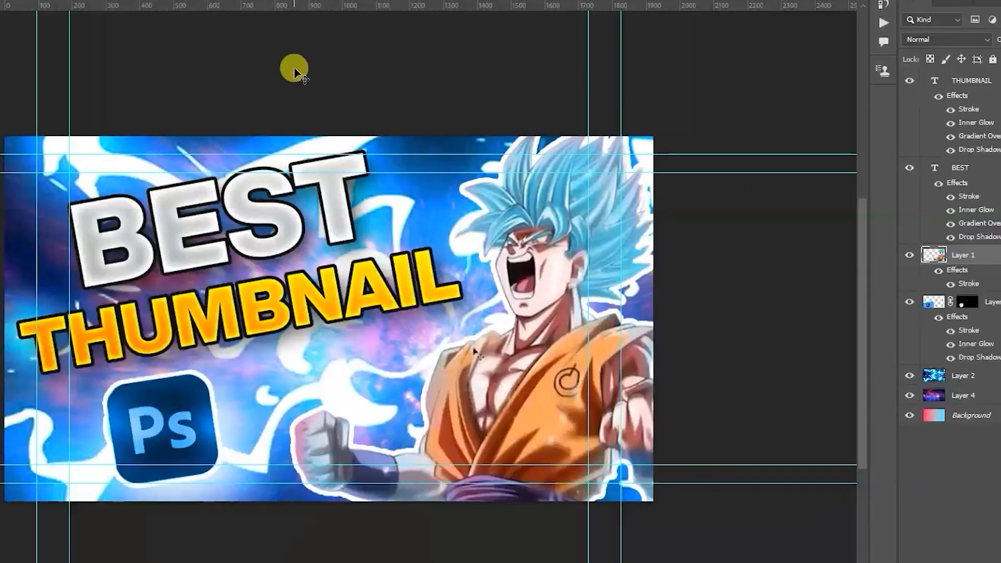
mouse_move(447, 220)
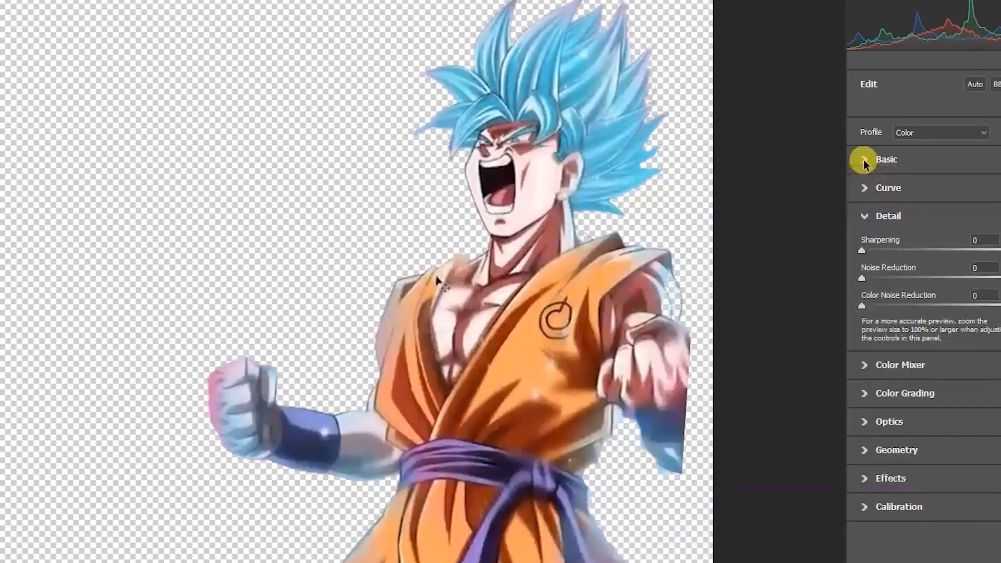
- Expand the Camera Raw Basic tone panel to adjust Goku's artwork
left_click(886, 158)
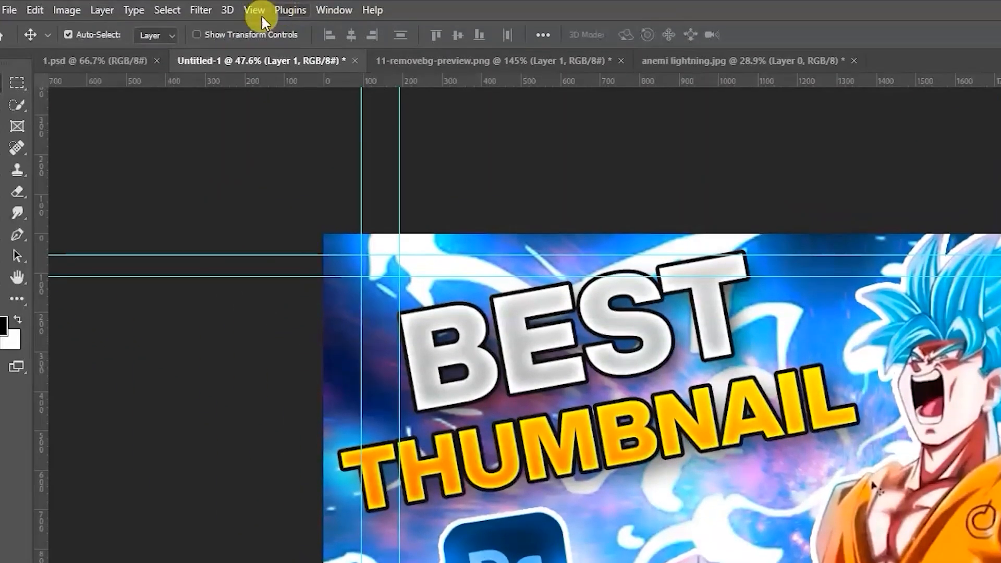
left_click(200, 9)
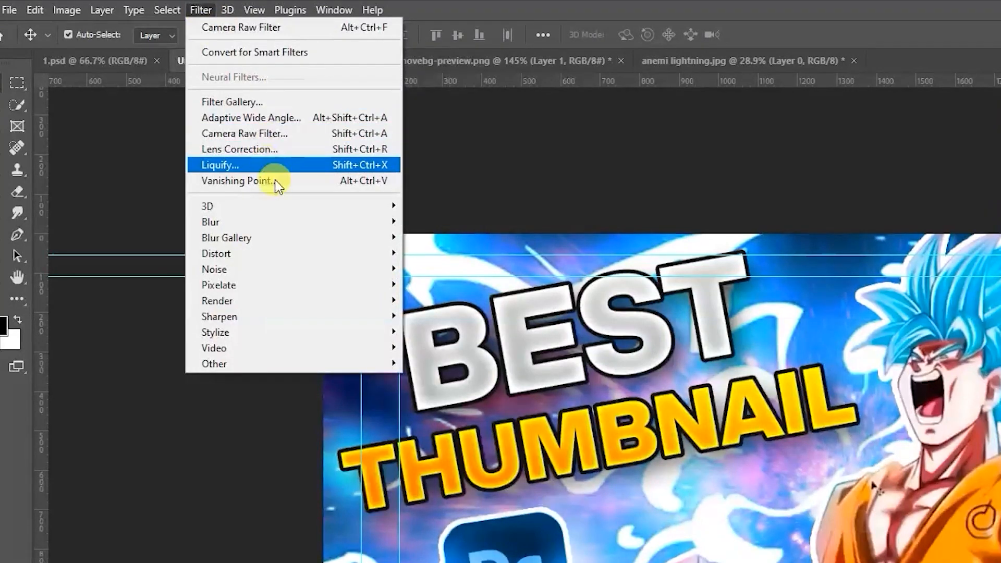
mouse_move(491, 148)
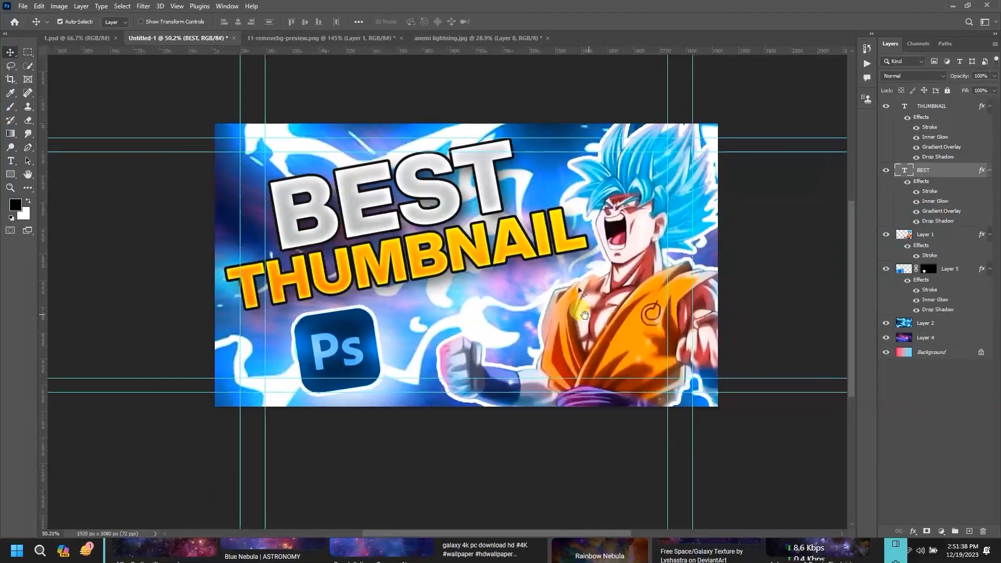
left_click(21, 6)
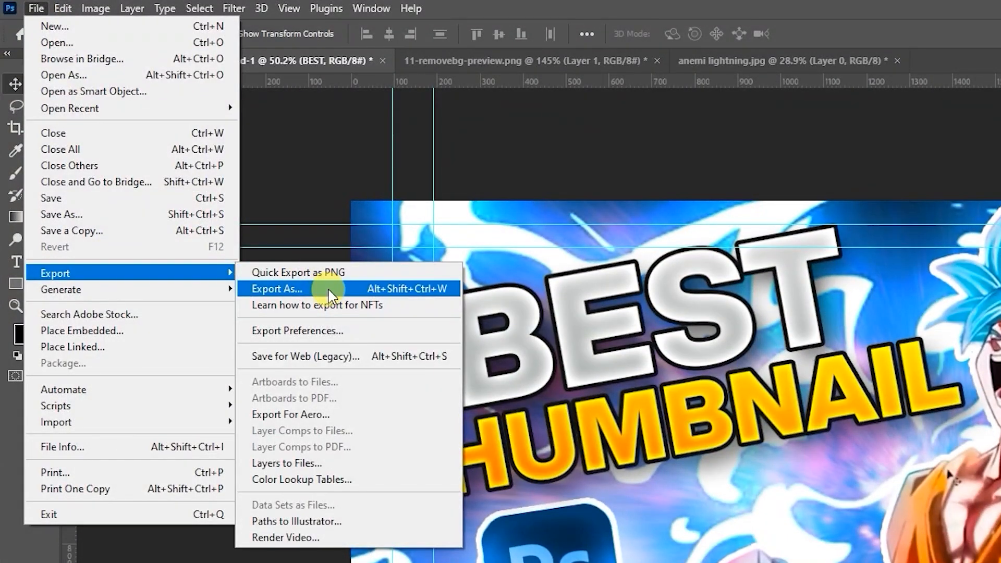
- Export the thumbnail as a 1920×1080 JPG named 3333 and view it from File Explorer
left_click(276, 289)
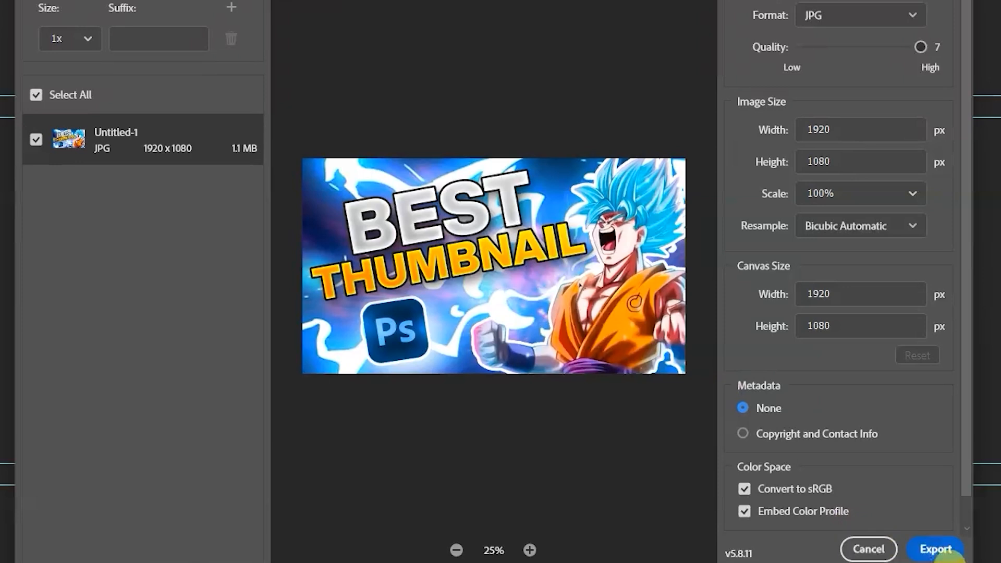
left_click(936, 549)
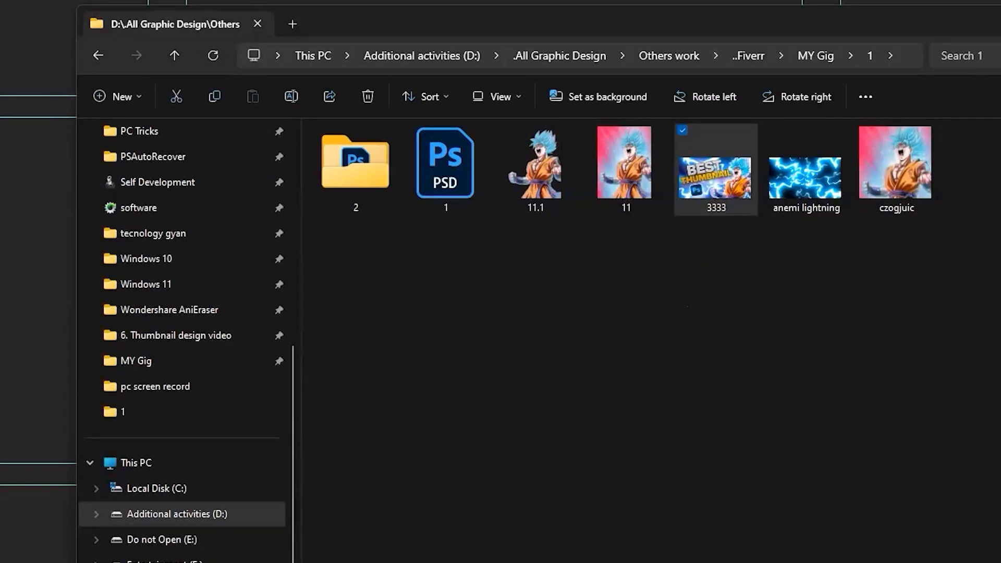
double_click(714, 162)
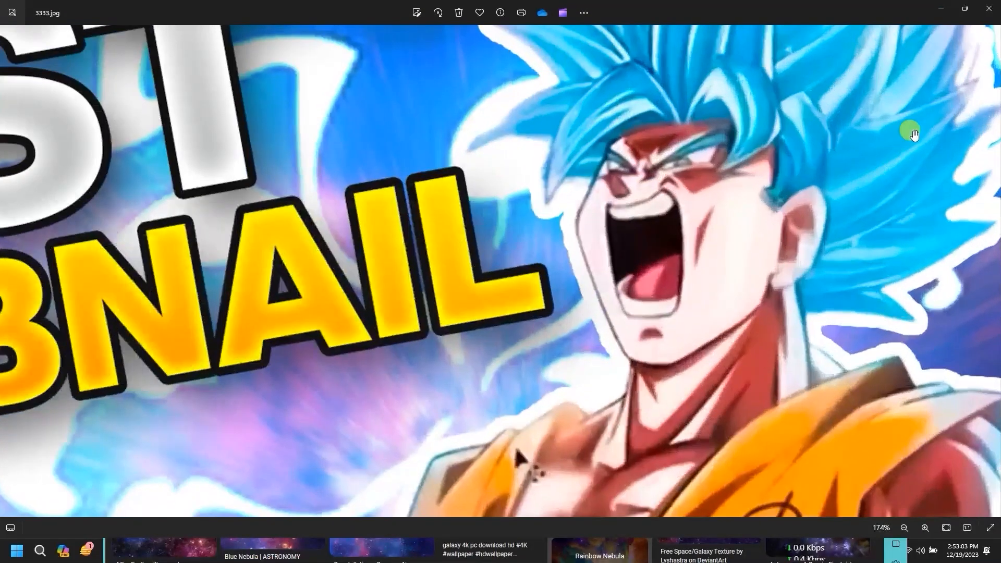